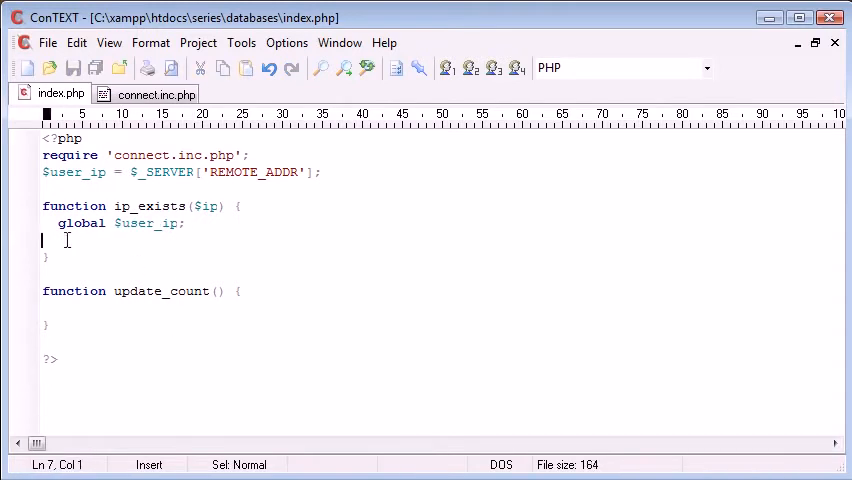
# Step: Switch from ConTEXT to phpMyAdmin showing the new hits_ip table
pyautogui.click(58, 308)
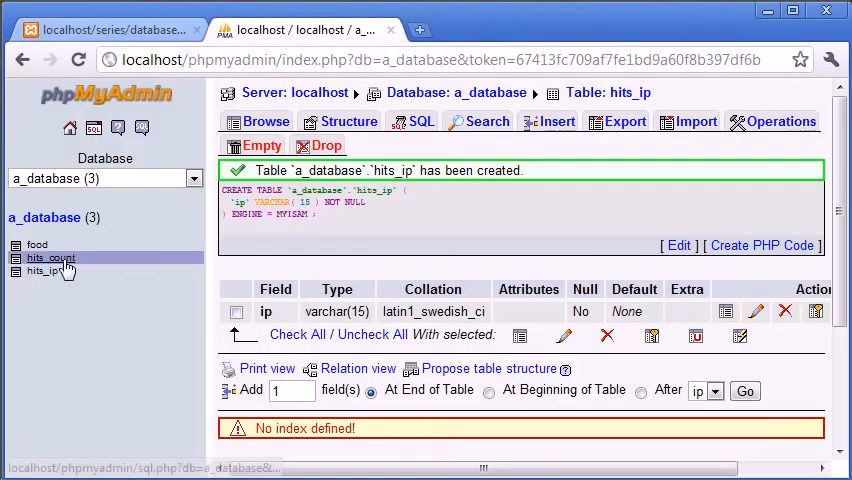
# Step: Browse the empty hits_count table with its single count column
pyautogui.click(48, 258)
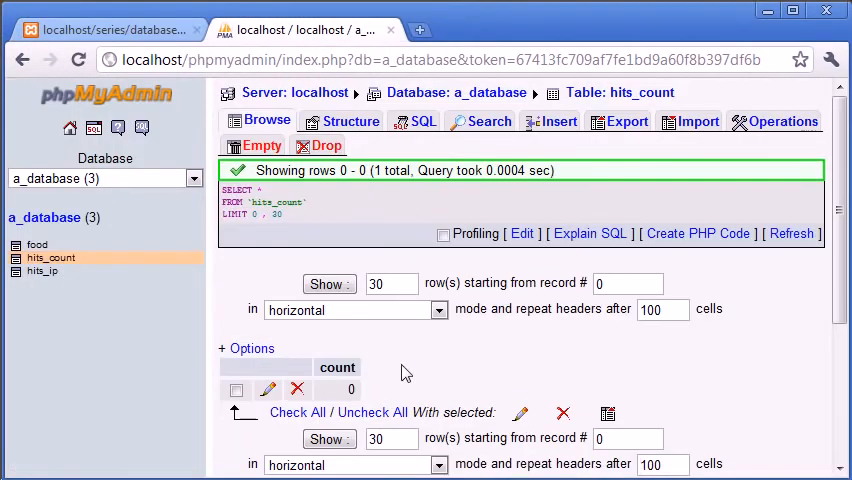
pyautogui.moveTo(404, 372)
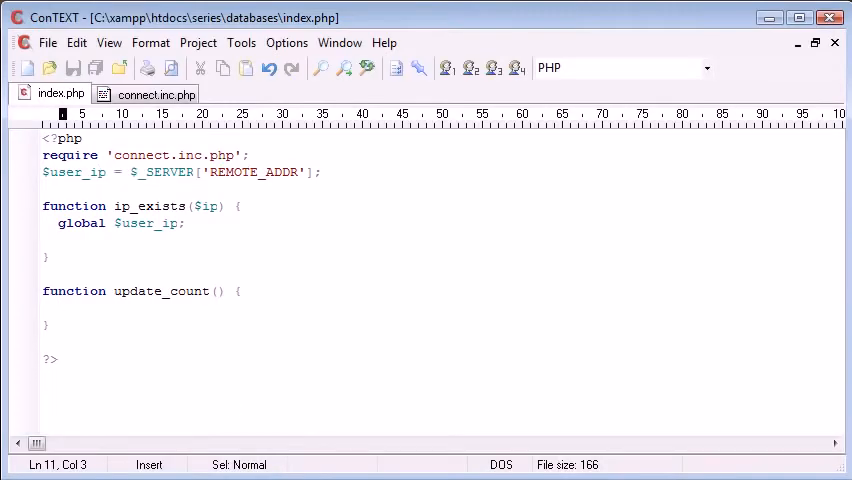
# Step: Write $query = "SELECT `count` FROM `hits_count`"; with backtick-quoted names
pyautogui.write('$query = "";')
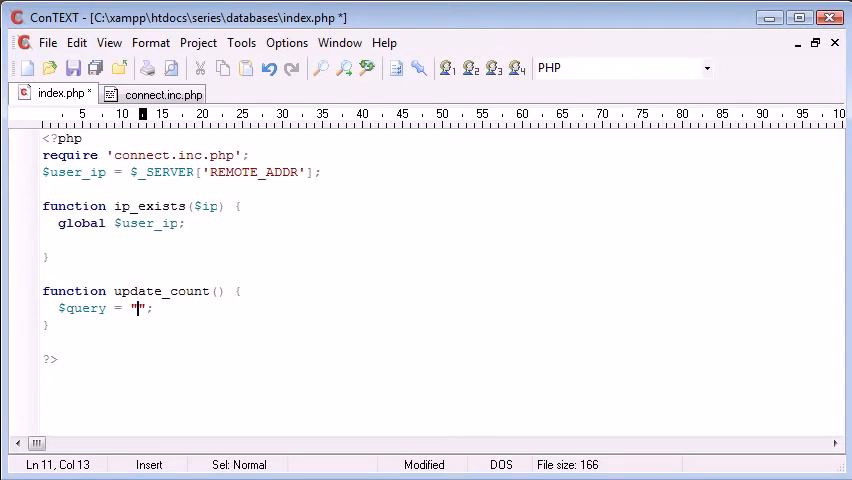
pyautogui.write('SELE')
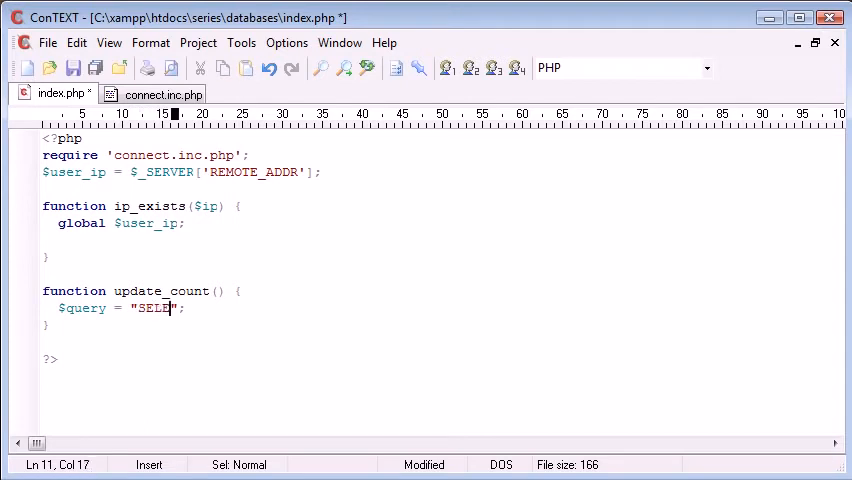
pyautogui.write('CT c')
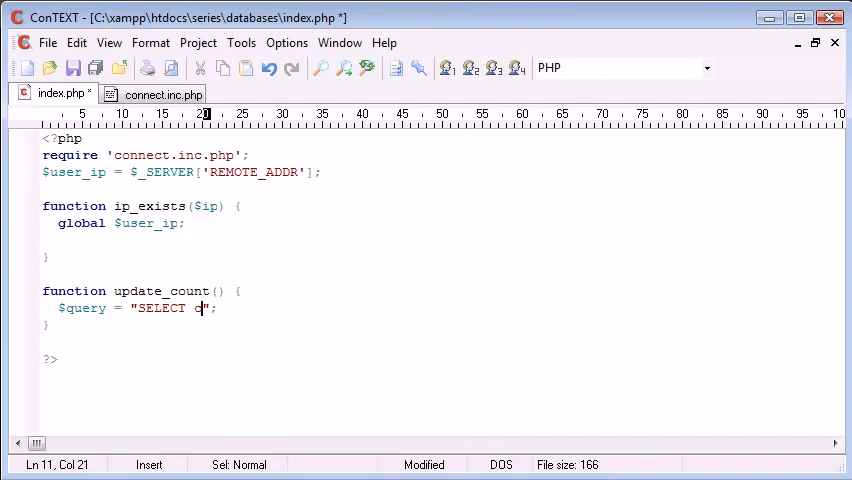
pyautogui.write('ount FROM')
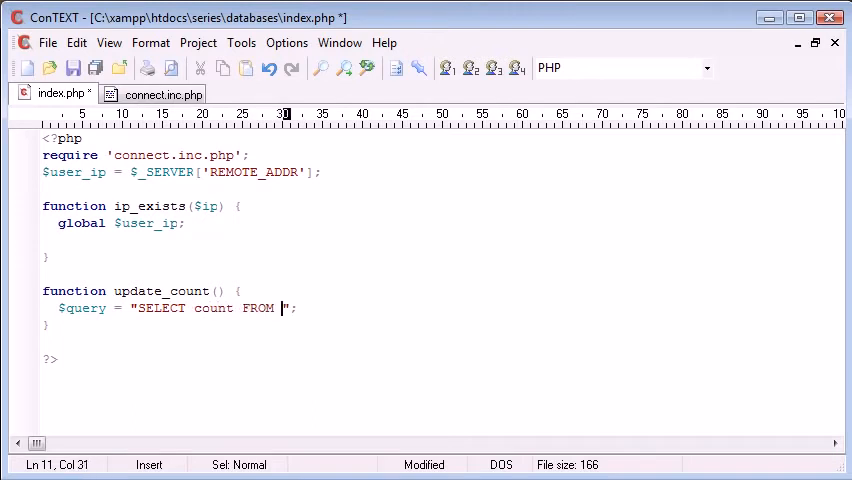
pyautogui.write('hits_count')
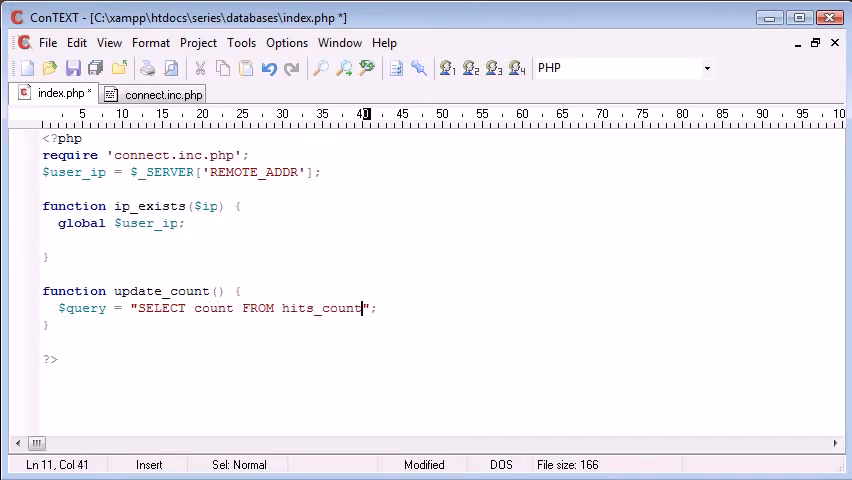
pyautogui.click(260, 308)
pyautogui.write('$query_run =')
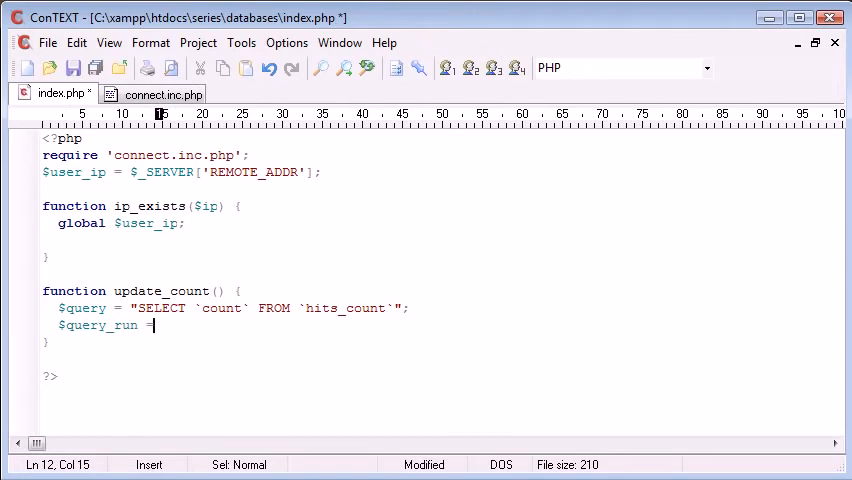
# Step: Add $query_run = mysql_query($query); below the SELECT query
pyautogui.write('mysql_quer')
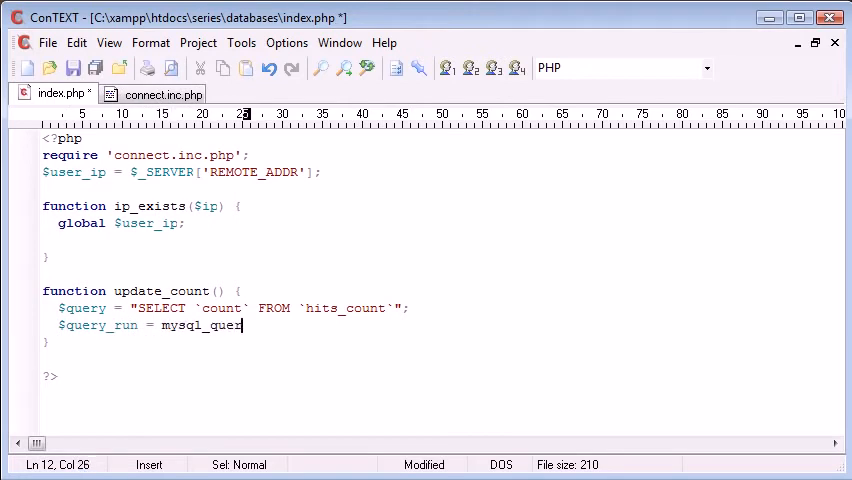
pyautogui.write('y();')
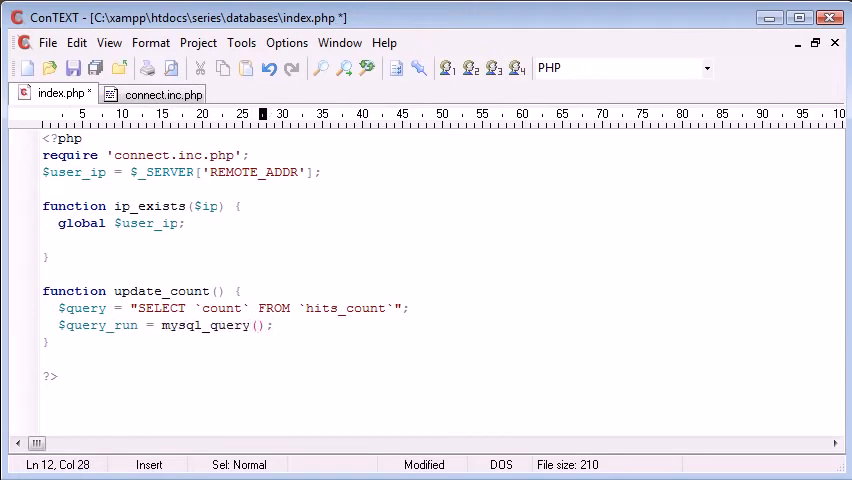
pyautogui.write('$query')
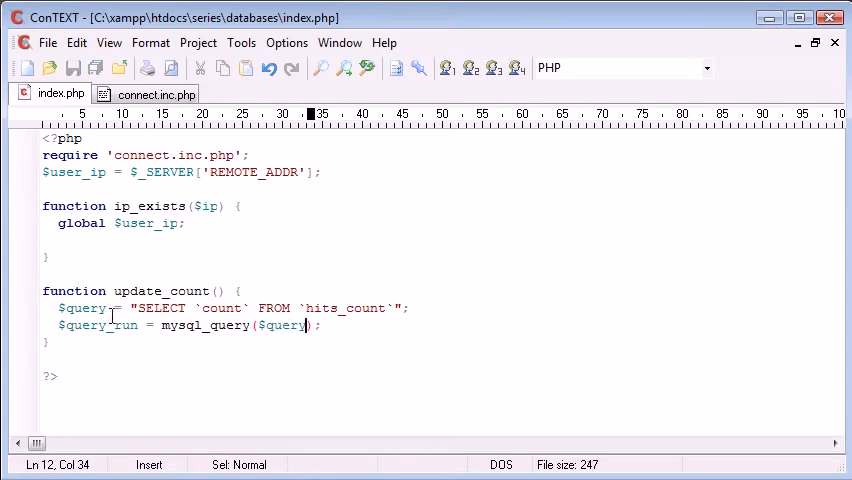
pyautogui.moveTo(138, 308); pyautogui.dragTo(400, 308)
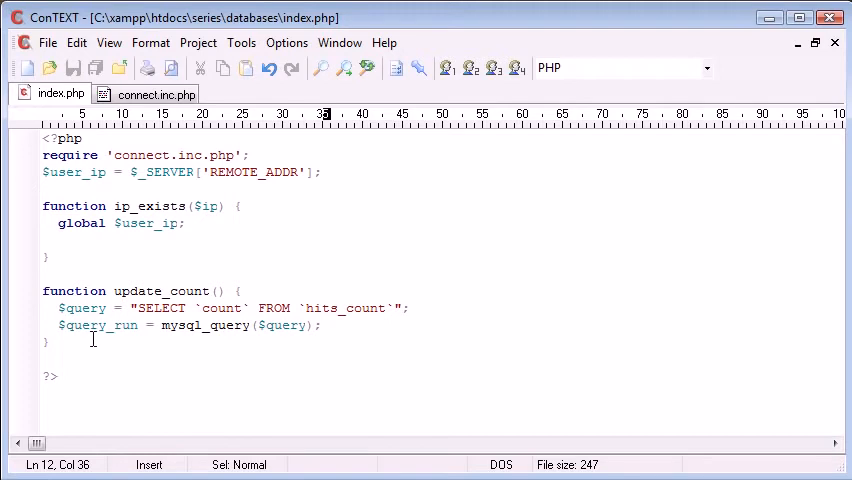
# Step: Call update_count(); below the function definition
pyautogui.write('update_')
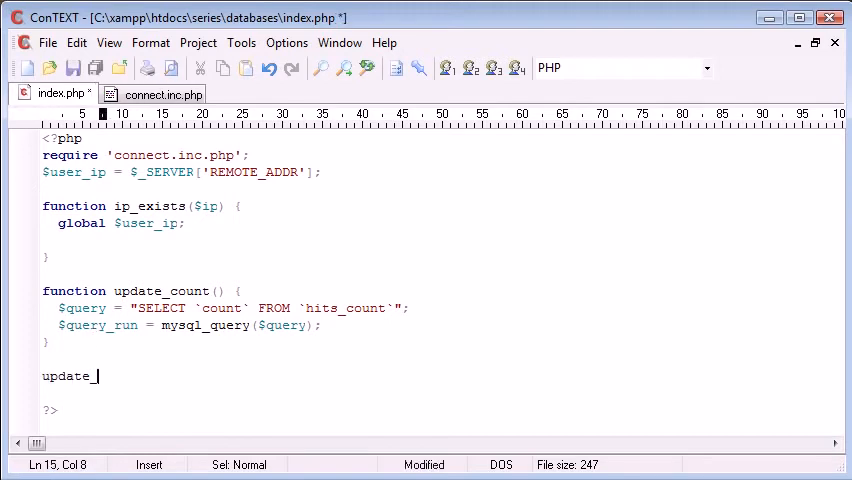
pyautogui.write('count();')
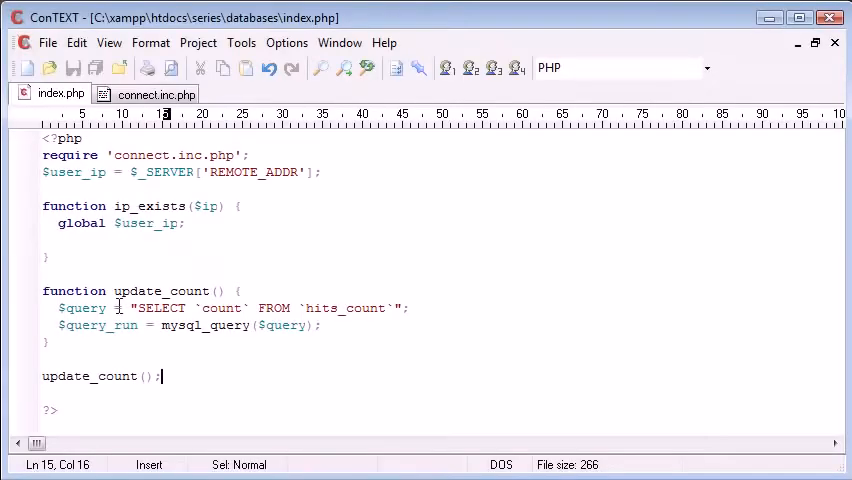
# Step: Wrap $query_run in an if test with an else branch calling die()
pyautogui.click(60, 324)
pyautogui.write('if (')
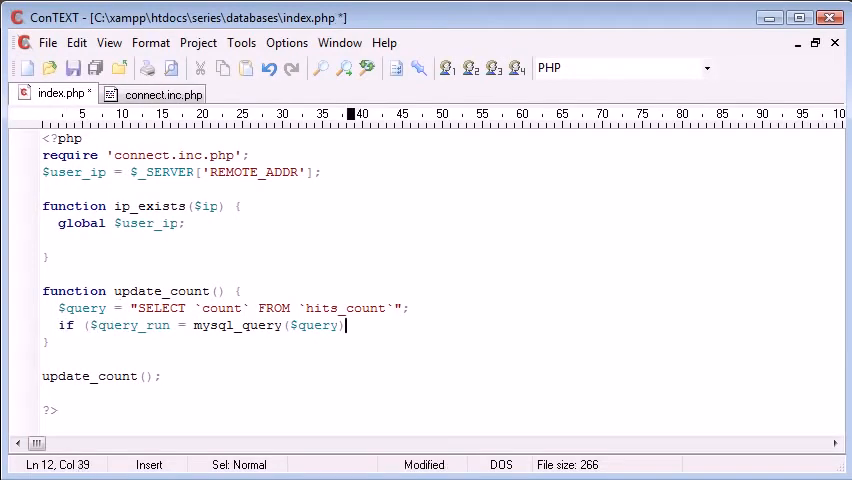
pyautogui.write(') {')
pyautogui.write('} else {')
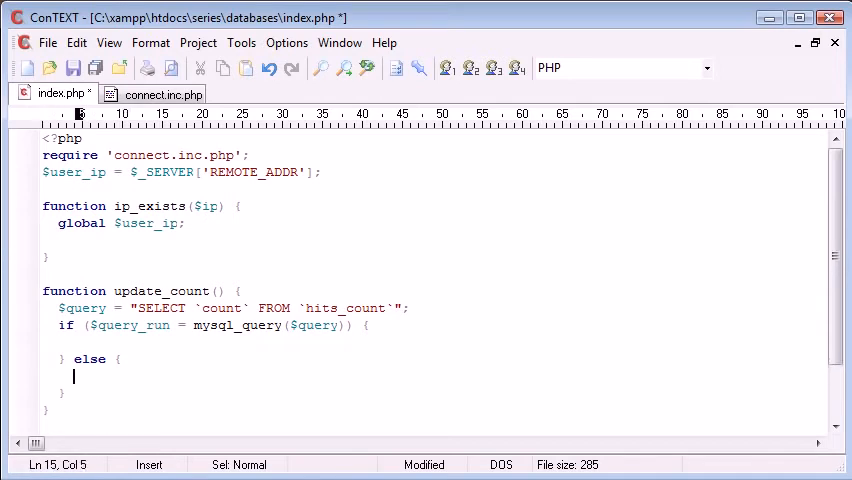
pyautogui.write('die();')
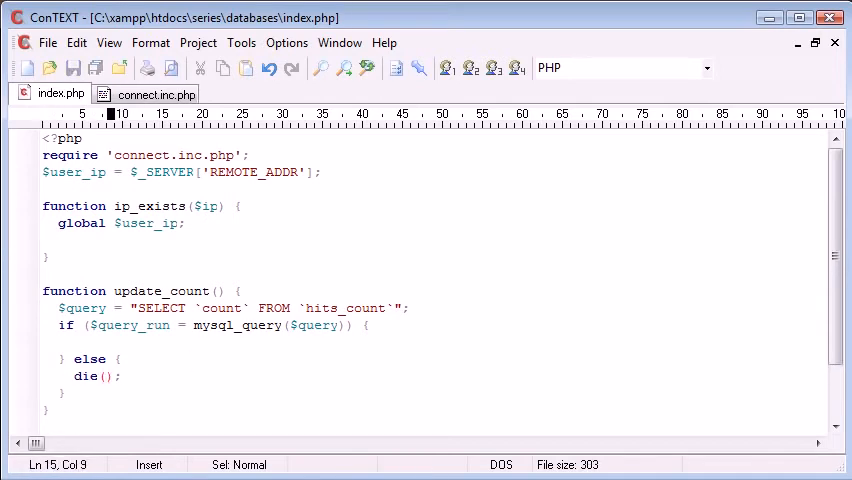
pyautogui.tripleClick(90, 376)
pyautogui.write('mys')
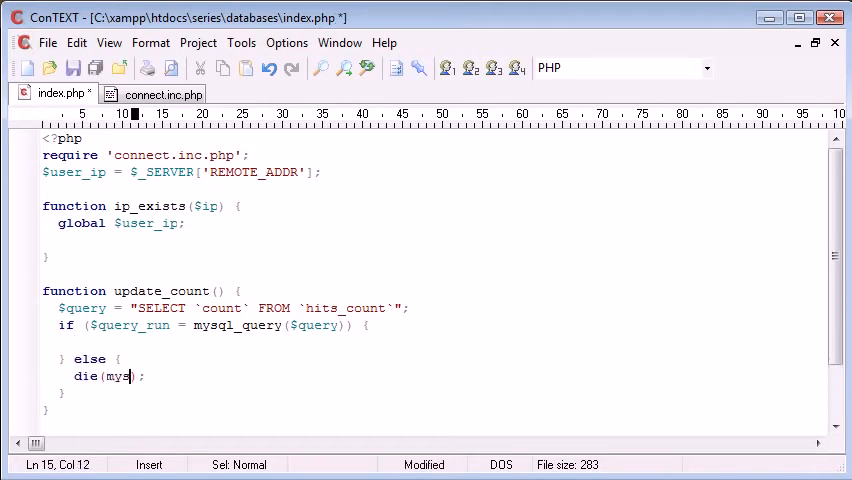
# Step: Finish die(mysql_error()) then delete the whole else branch, leaving an empty if body
pyautogui.write('ql_error(')
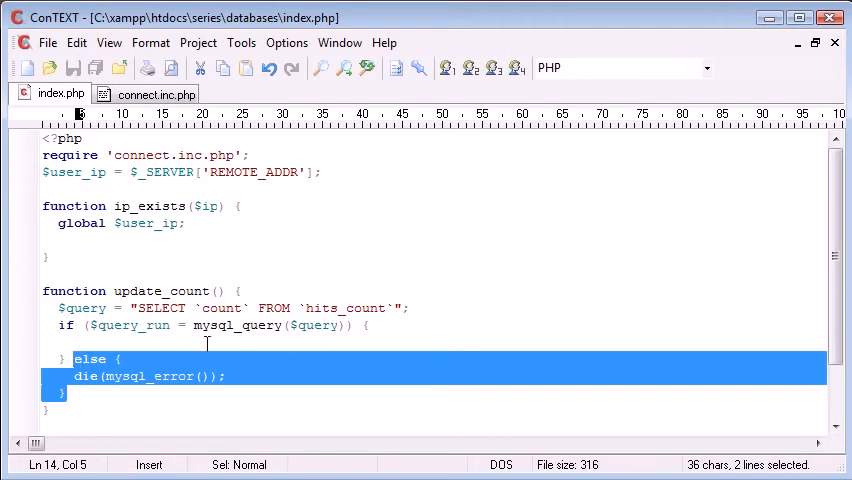
pyautogui.click(98, 376)
pyautogui.write(',')
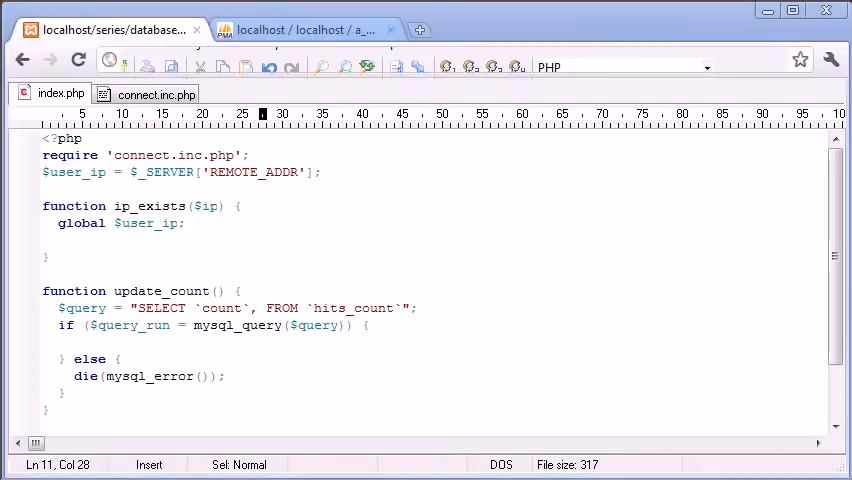
pyautogui.click(110, 28)
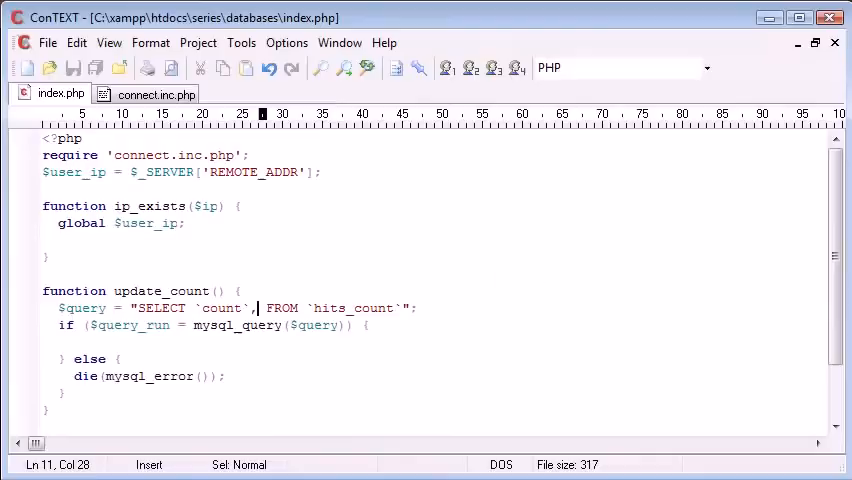
pyautogui.moveTo(72, 358); pyautogui.dragTo(74, 392)
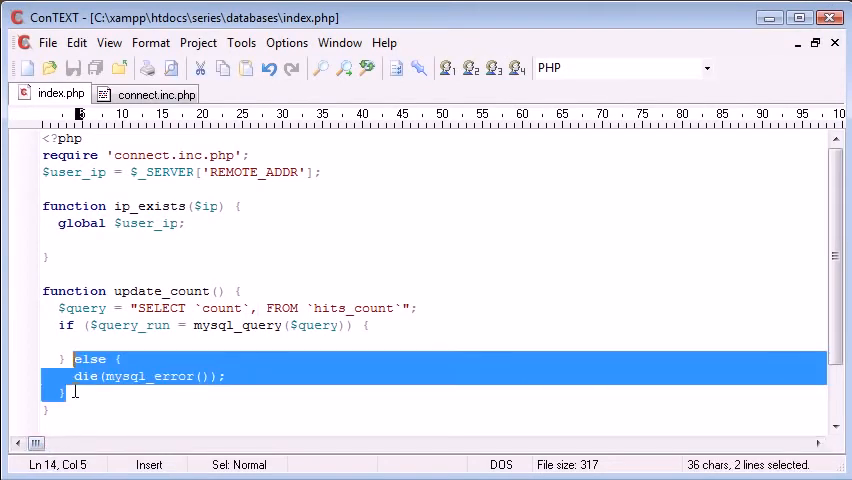
pyautogui.press('Delete')
pyautogui.write('@')
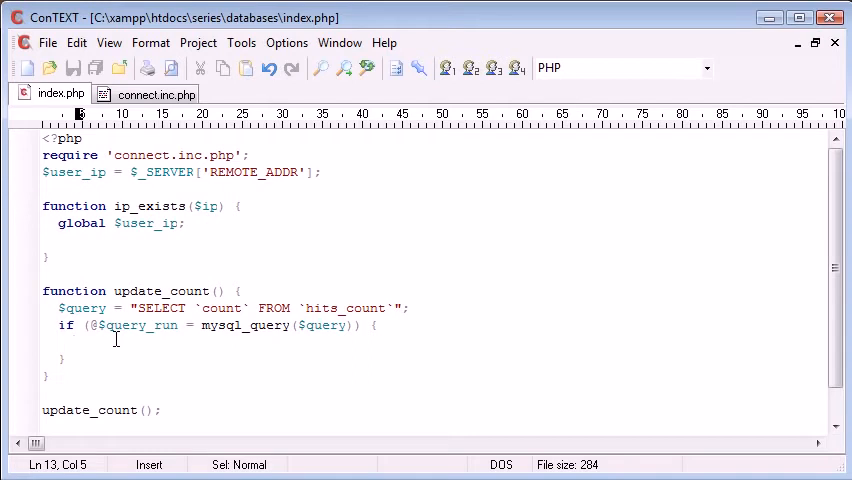
pyautogui.moveTo(376, 368)
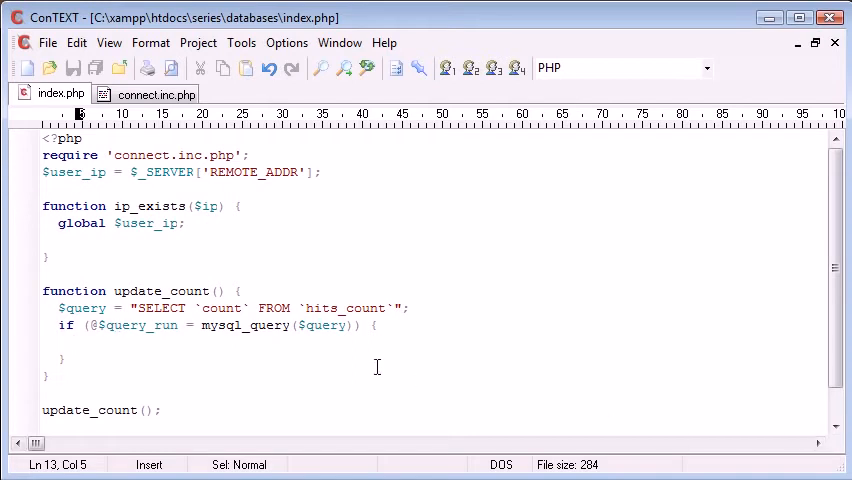
# Step: Inside the if block, write $count = mysql_result($query_run, and save
pyautogui.click(72, 342)
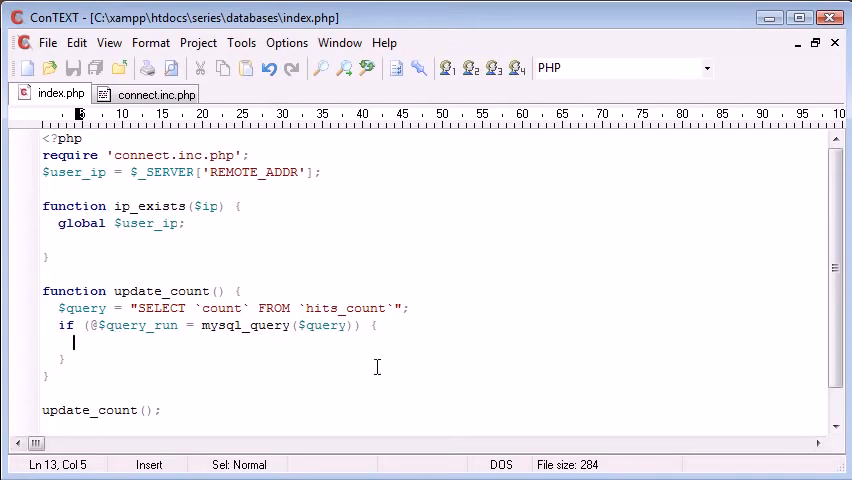
pyautogui.write('$')
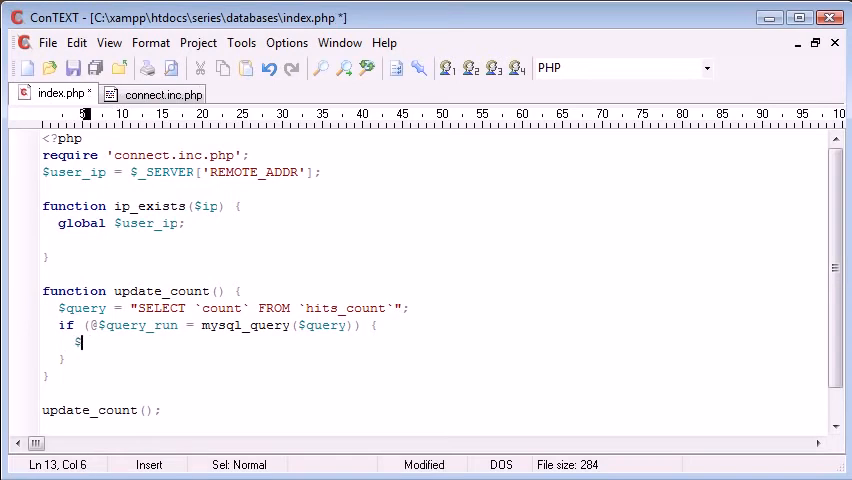
pyautogui.write('count')
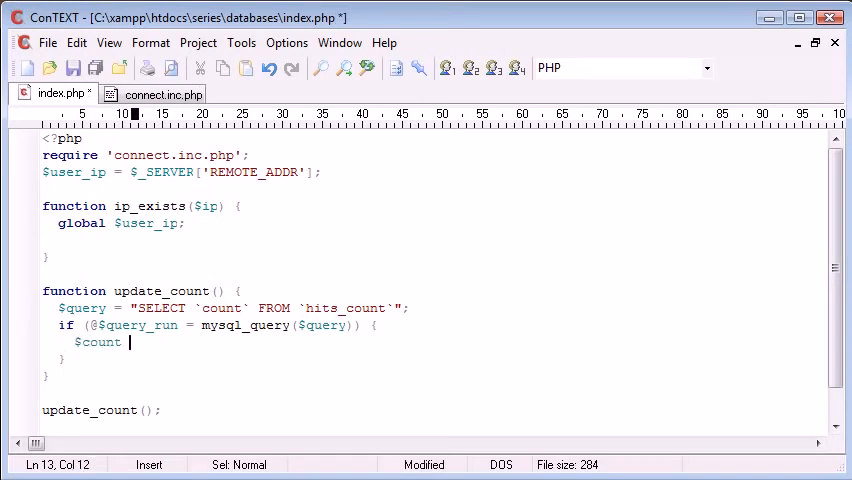
pyautogui.write('= mys')
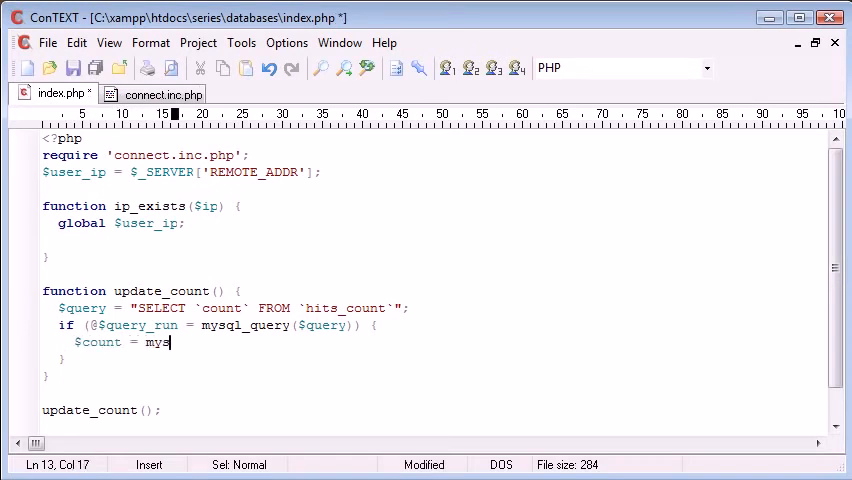
pyautogui.write('ql_result()')
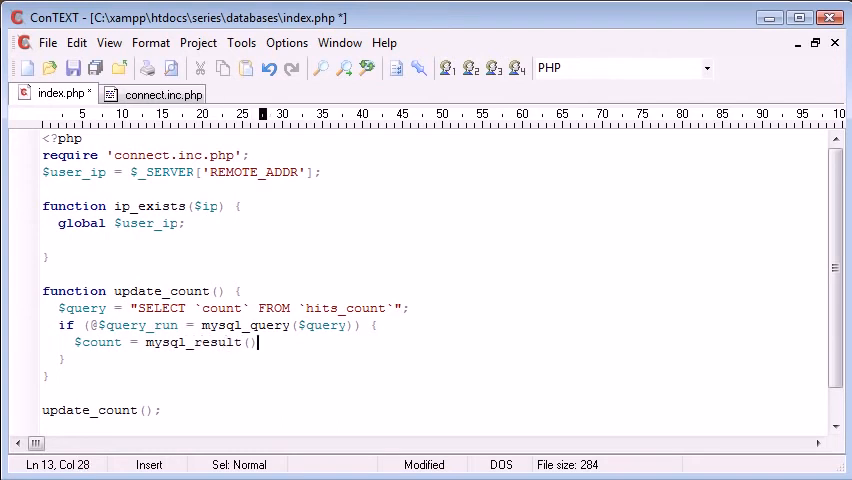
pyautogui.press('ctrl+s')
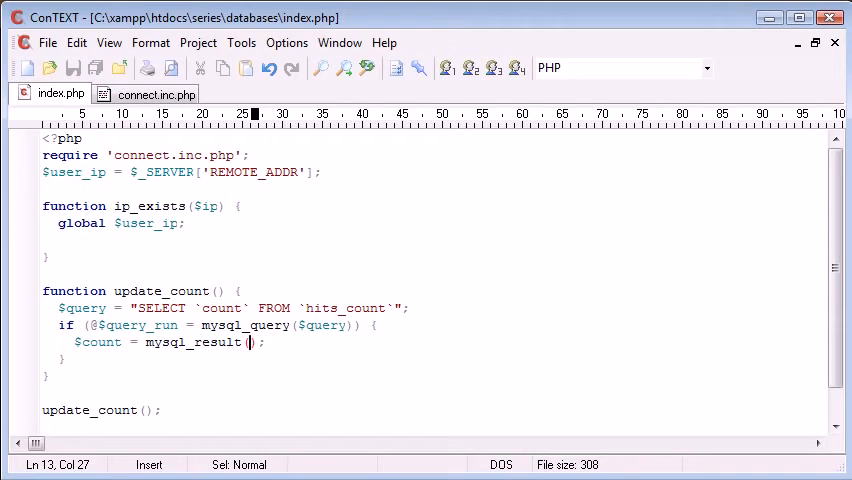
pyautogui.write('$q')
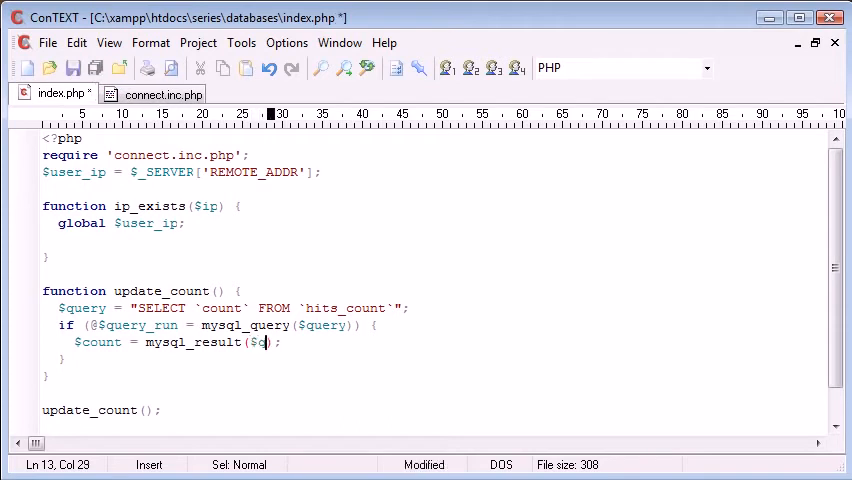
pyautogui.write('query_run,')
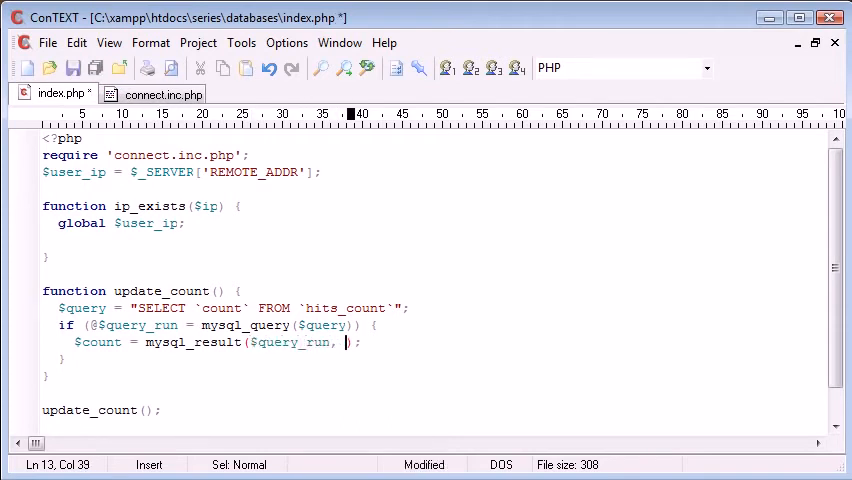
pyautogui.press('Ctrl+s')
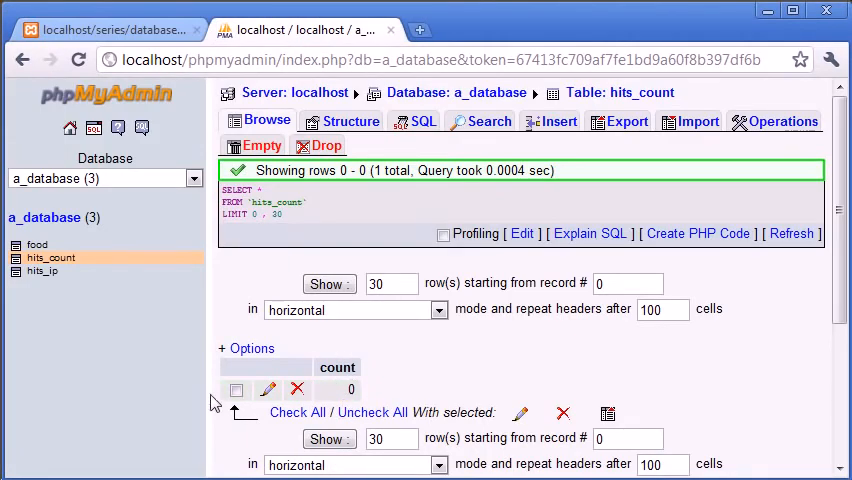
pyautogui.moveTo(350, 470)
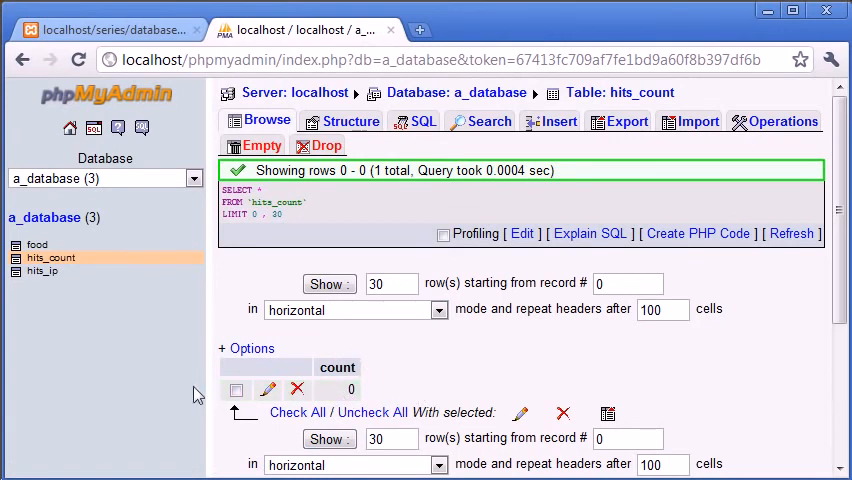
pyautogui.moveTo(448, 388)
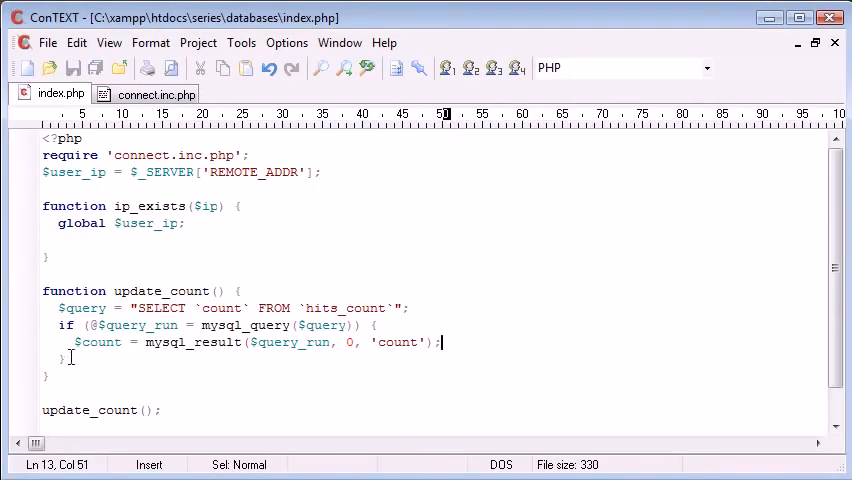
# Step: Add echo $count; on a new line below the assignment
pyautogui.doubleClick(96, 342)
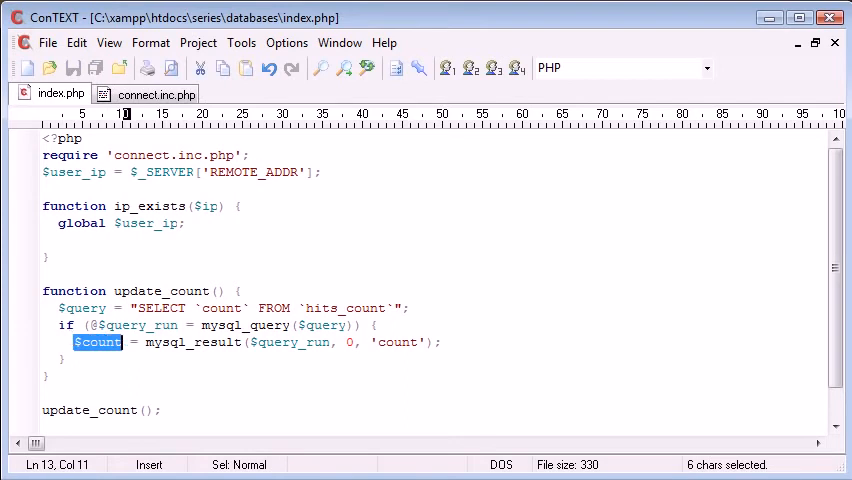
pyautogui.click(440, 342)
pyautogui.write('echo $cou')
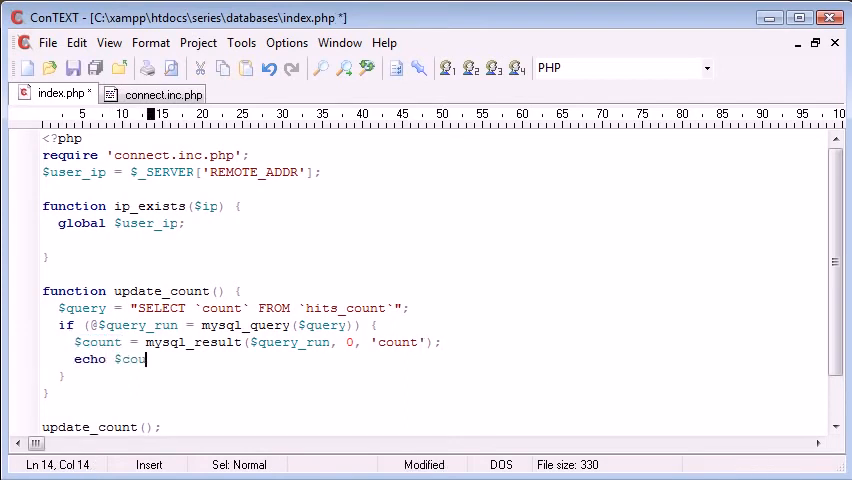
pyautogui.write('nt;')
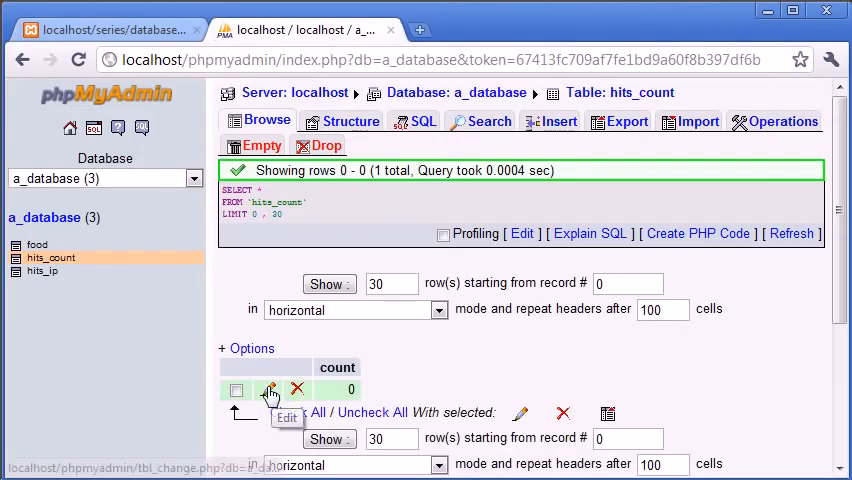
# Step: Edit the hits_count row so count holds 21 and submit with Go
pyautogui.click(272, 390)
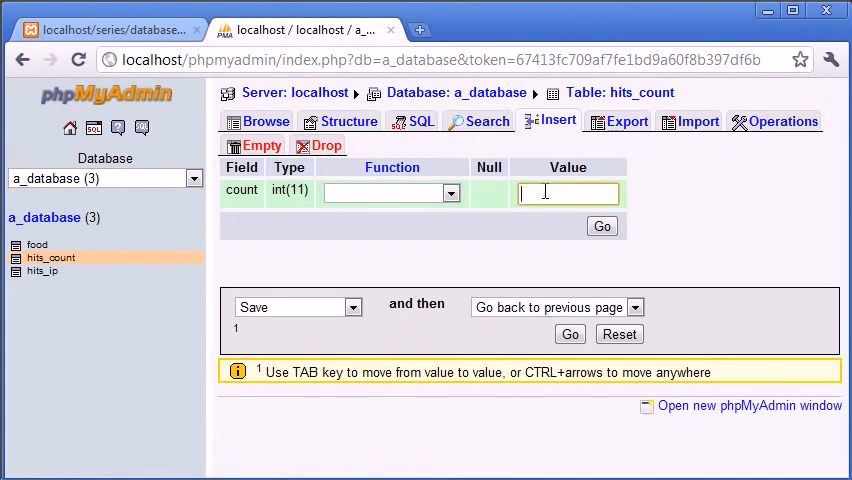
pyautogui.click(602, 228)
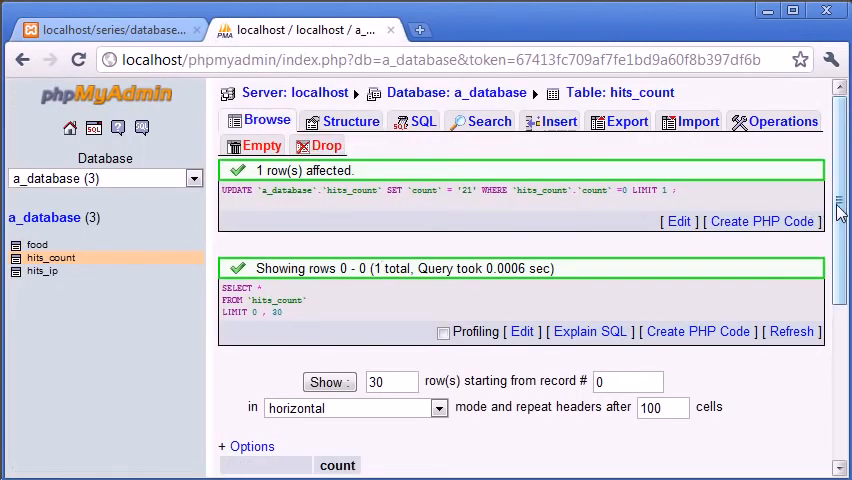
pyautogui.scroll(-3)
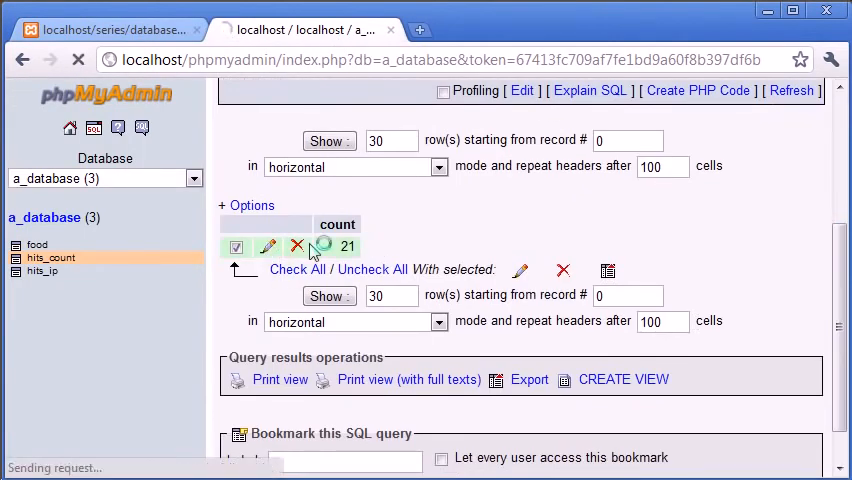
pyautogui.click(268, 246)
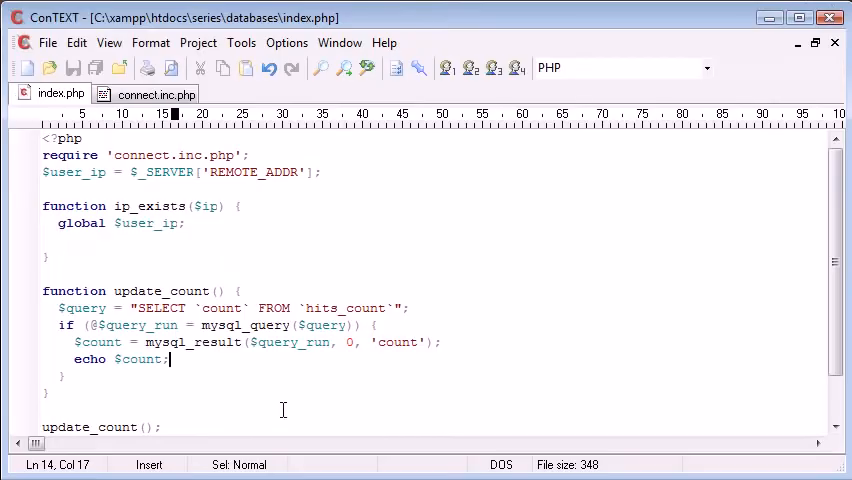
# Step: Replace the echo line with $count_inc = $count + 1;
pyautogui.press('Delete')
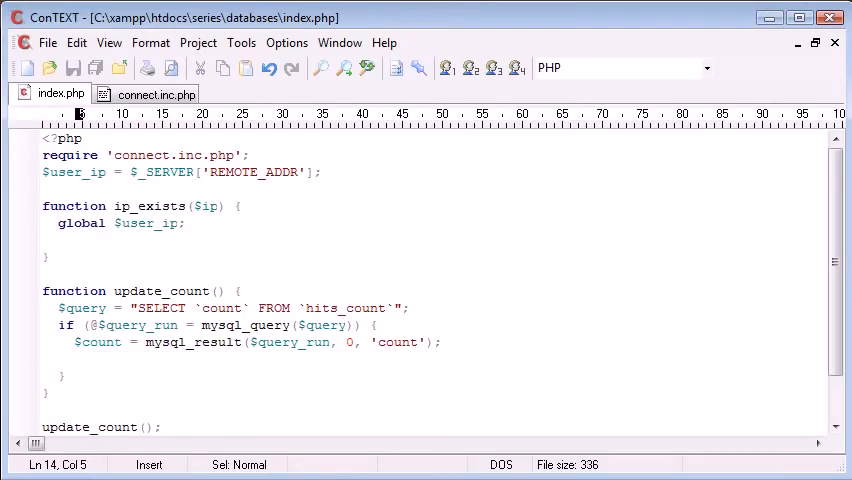
pyautogui.write('$count')
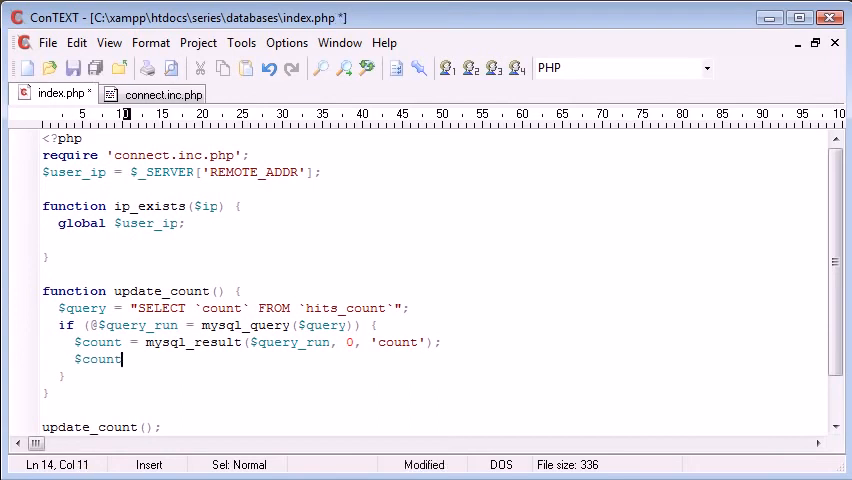
pyautogui.write('_inc =')
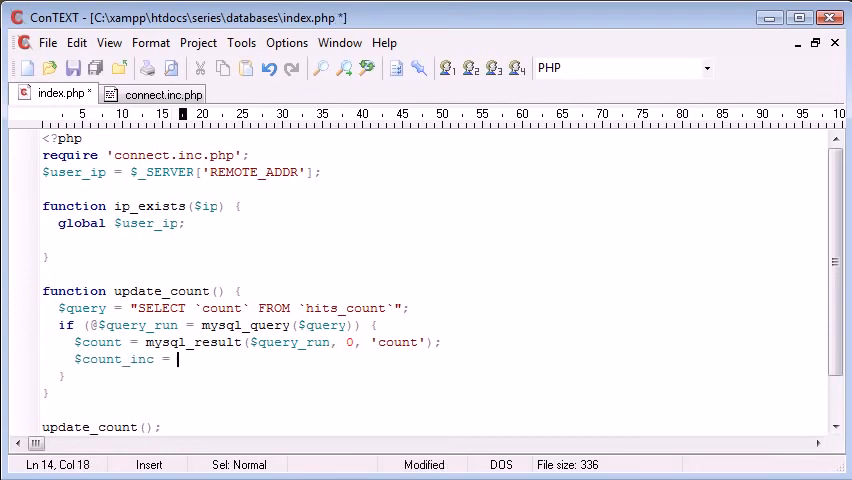
pyautogui.write('$count+')
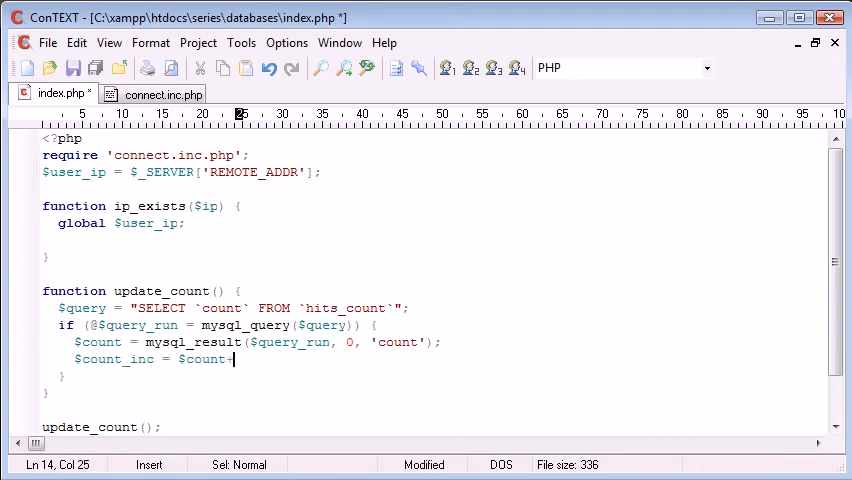
pyautogui.write('+ 1;')
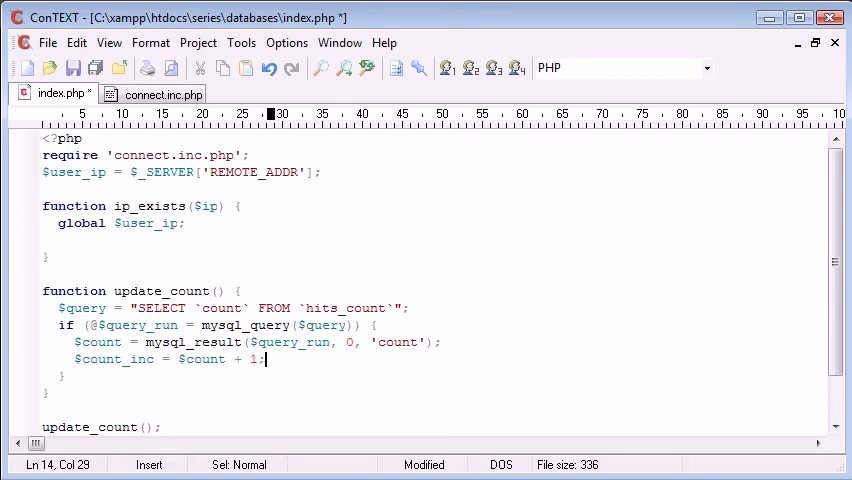
# Step: Try the $count++ shorthand, then revert to $count + 1;
pyautogui.moveTo(264, 360); pyautogui.dragTo(96, 360)
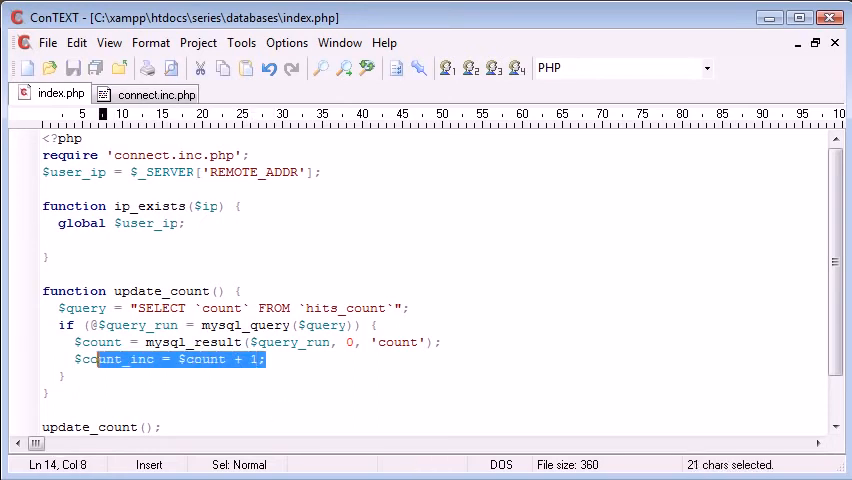
pyautogui.write('$count++')
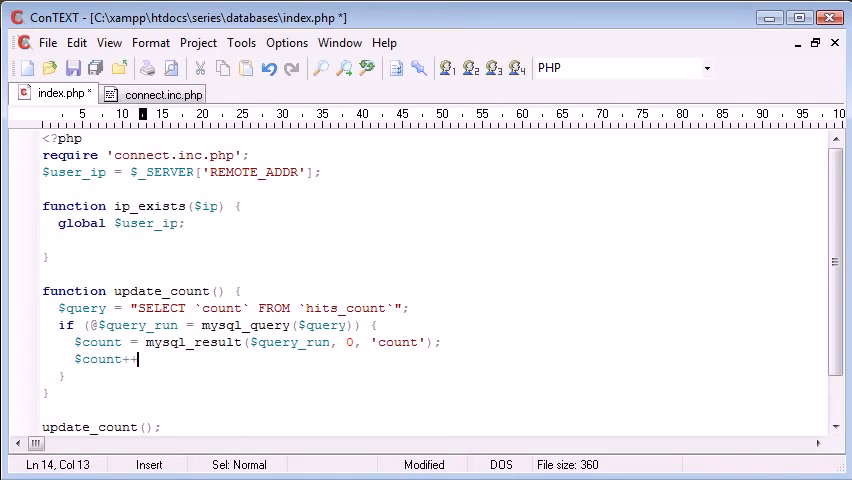
pyautogui.press('BackSpace')
pyautogui.write('_inc =')
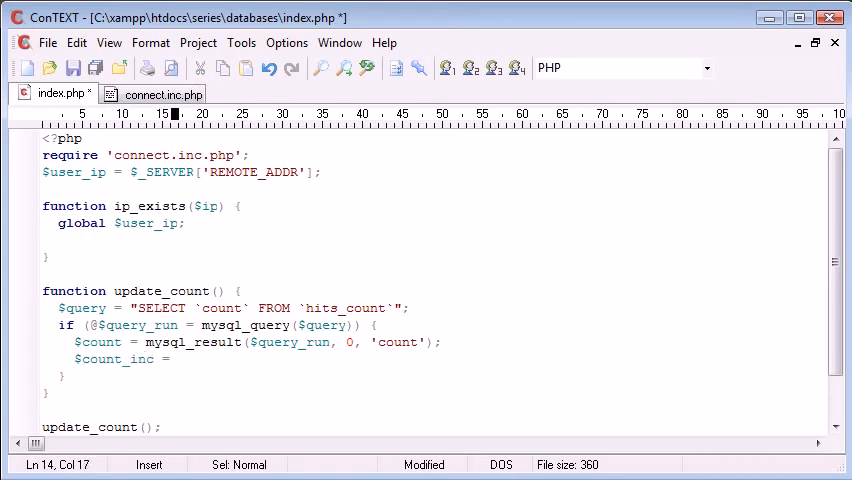
pyautogui.write('$count')
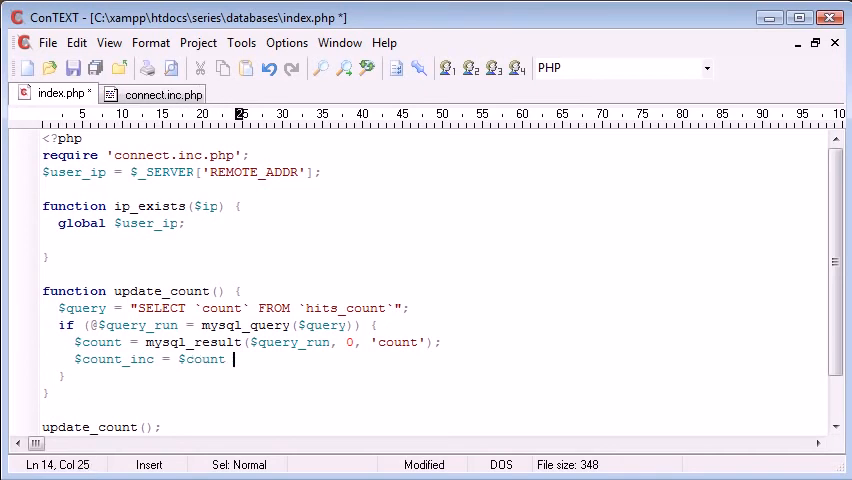
pyautogui.write('+ 1;')
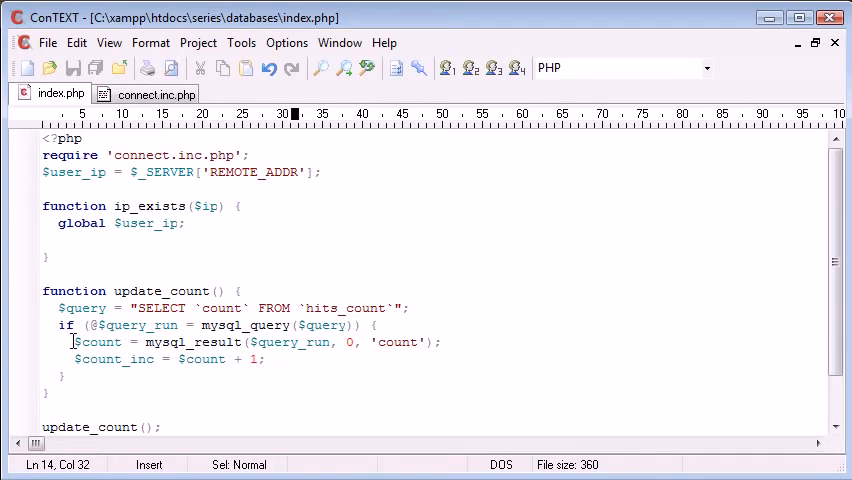
# Step: Highlight $count and $count_inc in turn to compare them, then start a new line
pyautogui.doubleClick(98, 342)
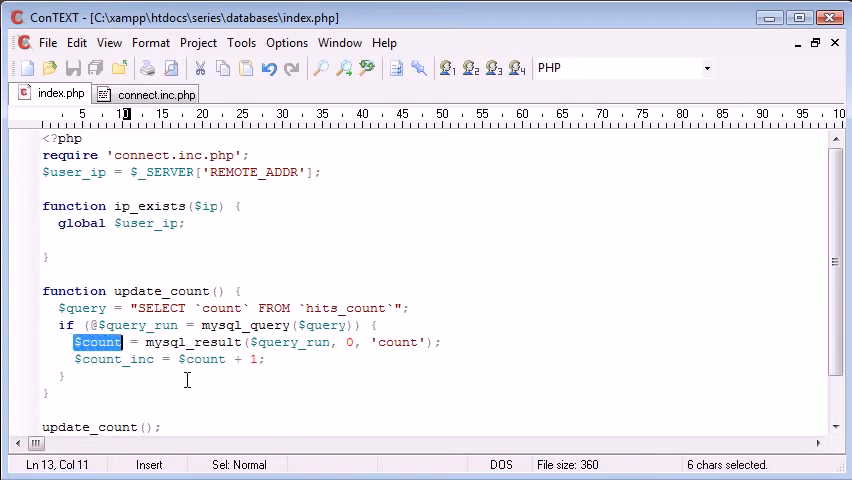
pyautogui.click(116, 360)
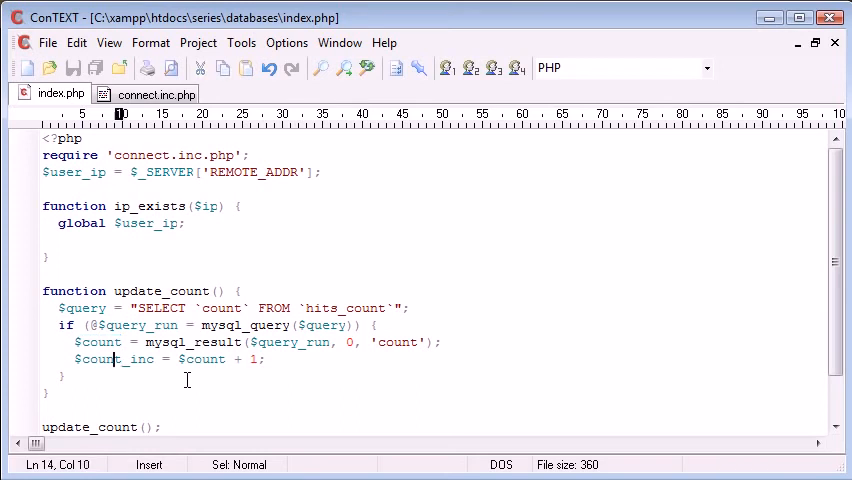
pyautogui.doubleClick(98, 360)
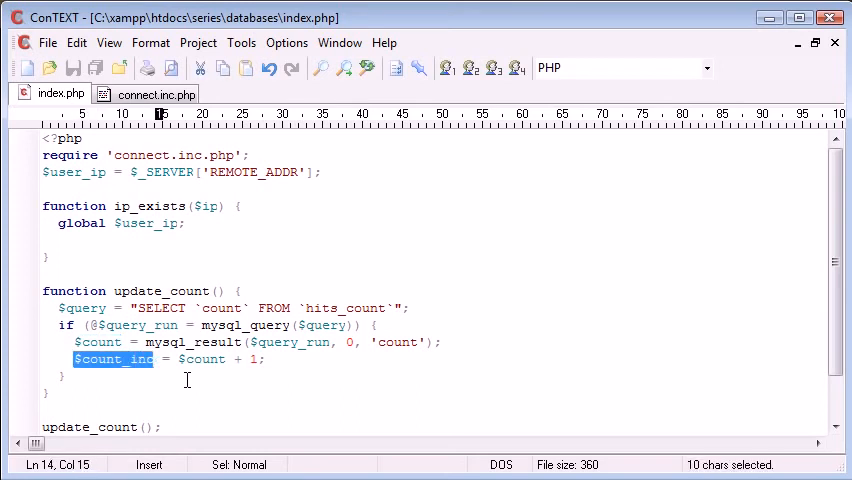
pyautogui.click(262, 360)
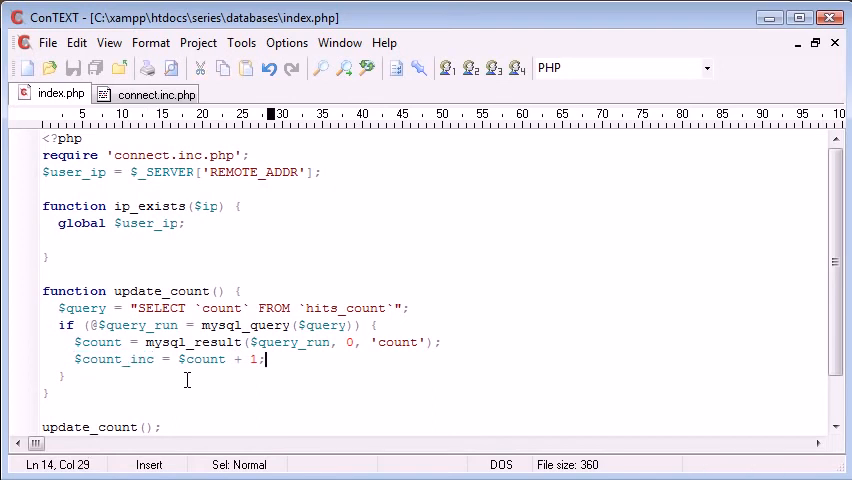
pyautogui.press('Return')
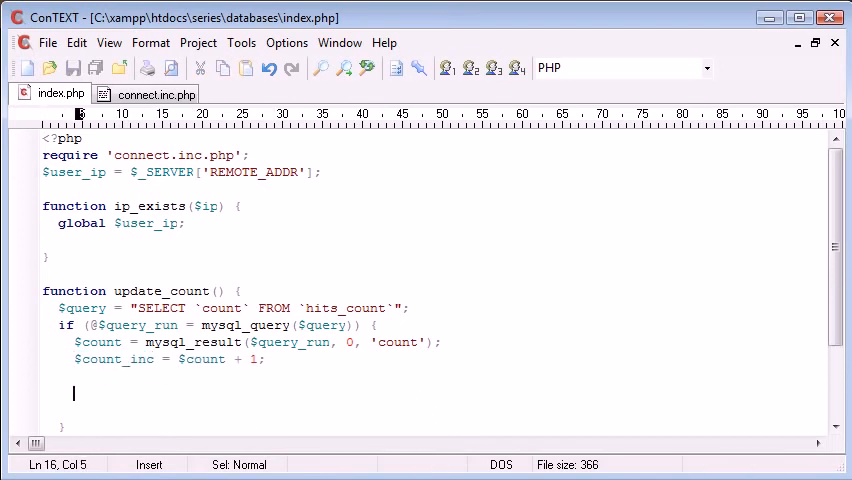
# Step: Write the UPDATE `hits_count` SET `count` = $count_inc query into a new variable
pyautogui.scroll(-3)
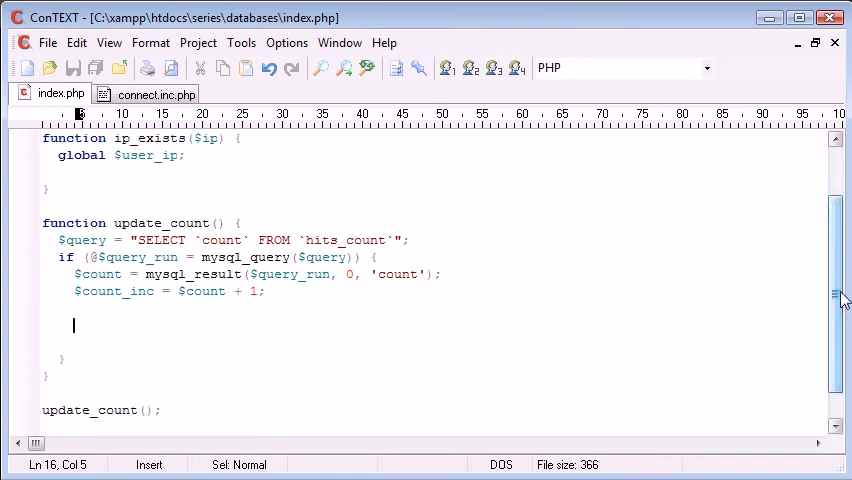
pyautogui.write('$')
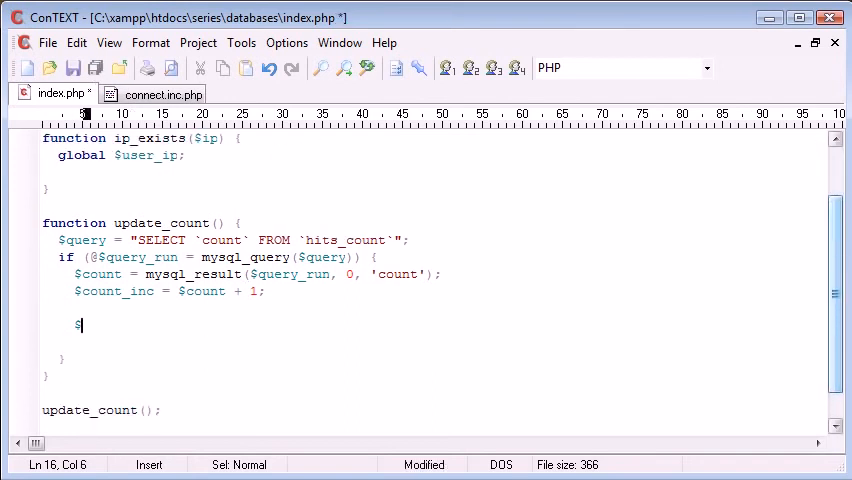
pyautogui.write('$query2')
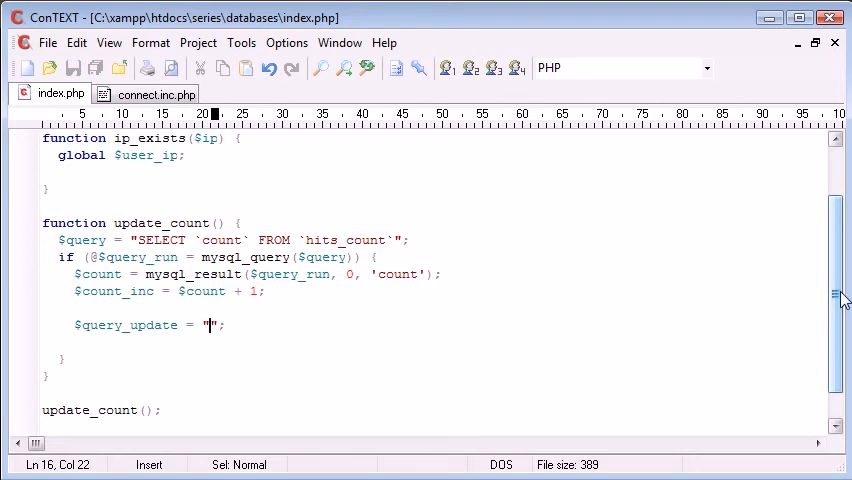
pyautogui.write('UPDATE')
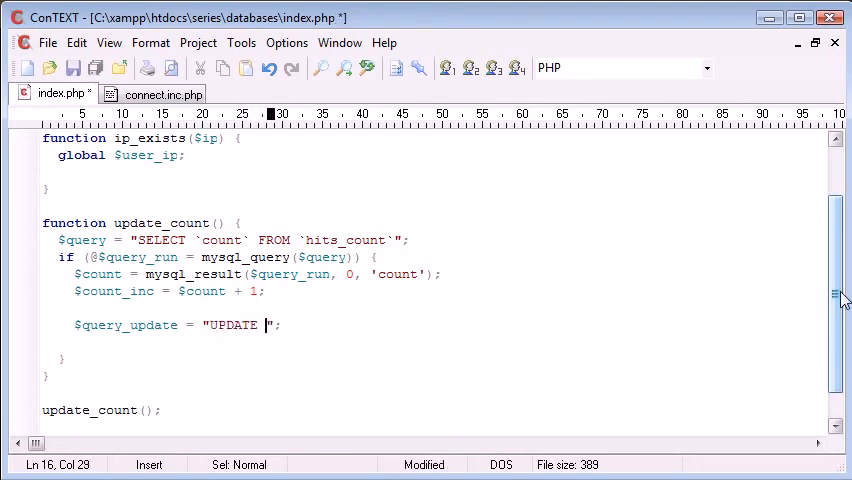
pyautogui.write('count`')
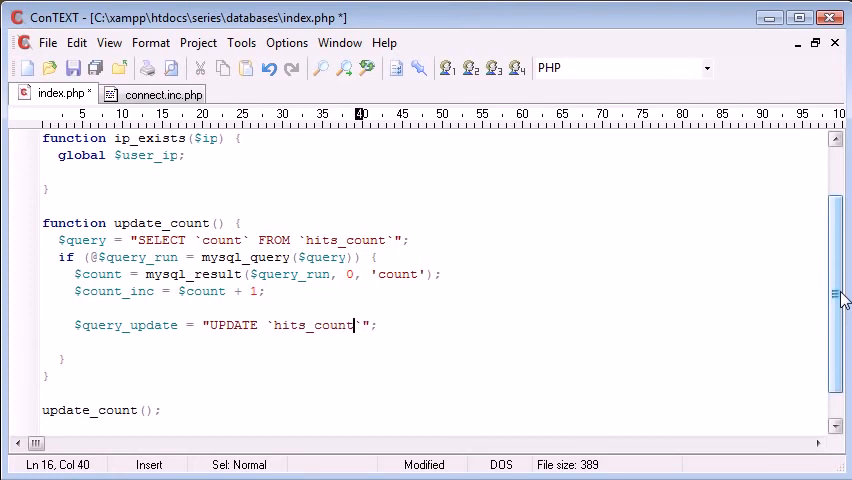
pyautogui.write('SET')
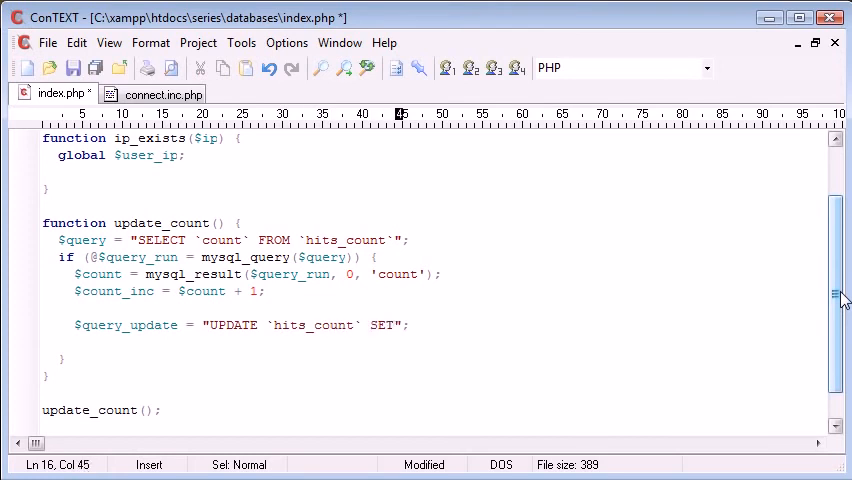
pyautogui.write('`count`')
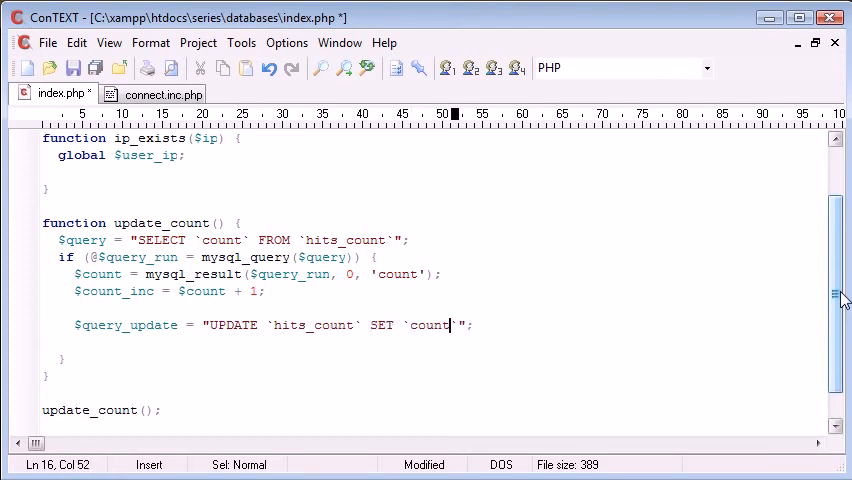
pyautogui.write('+')
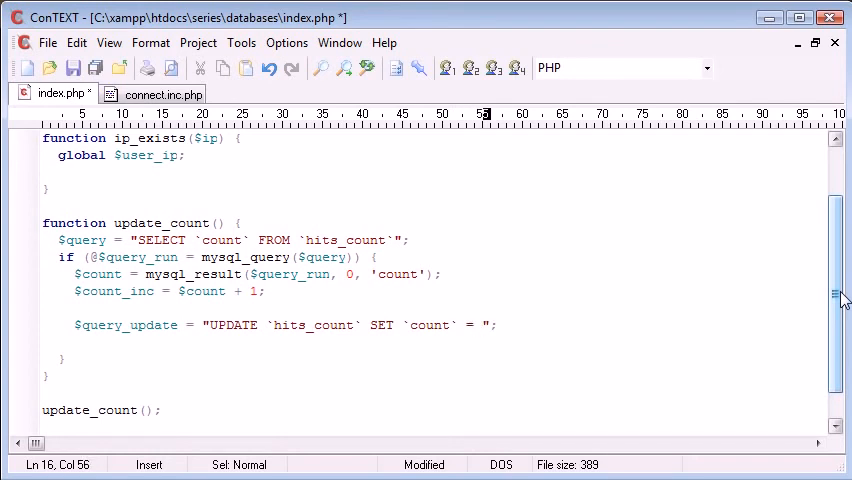
pyautogui.write('$c')
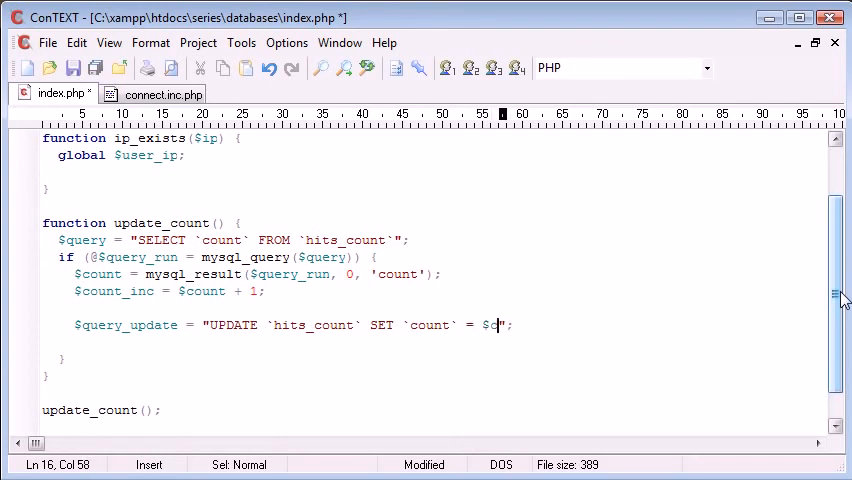
pyautogui.write('ount_inc')
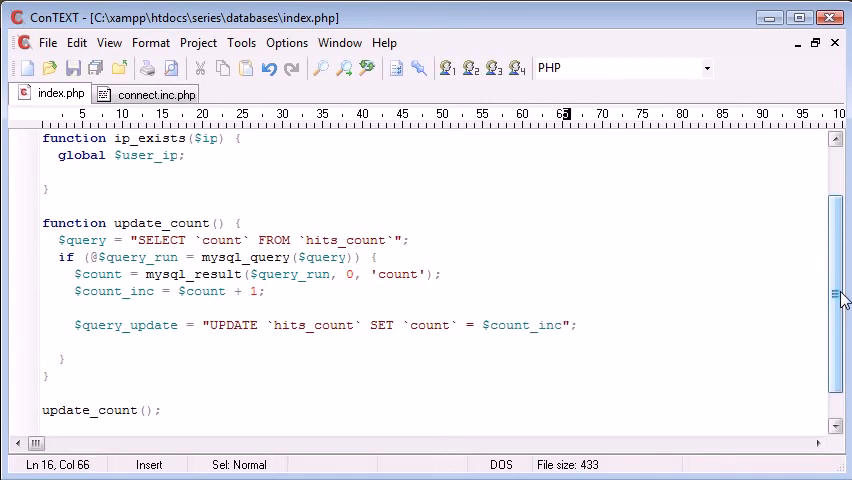
# Step: Single-quote '$count_inc' and rename the variable to $query_update
pyautogui.click(410, 324)
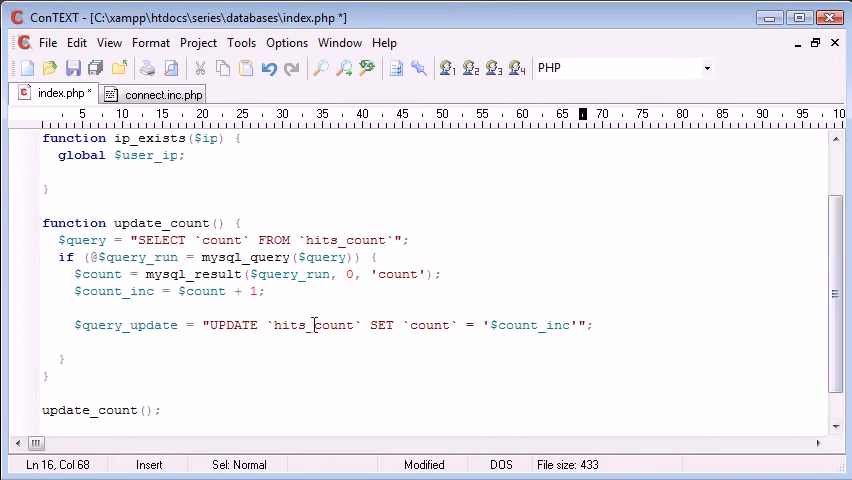
pyautogui.click(364, 324)
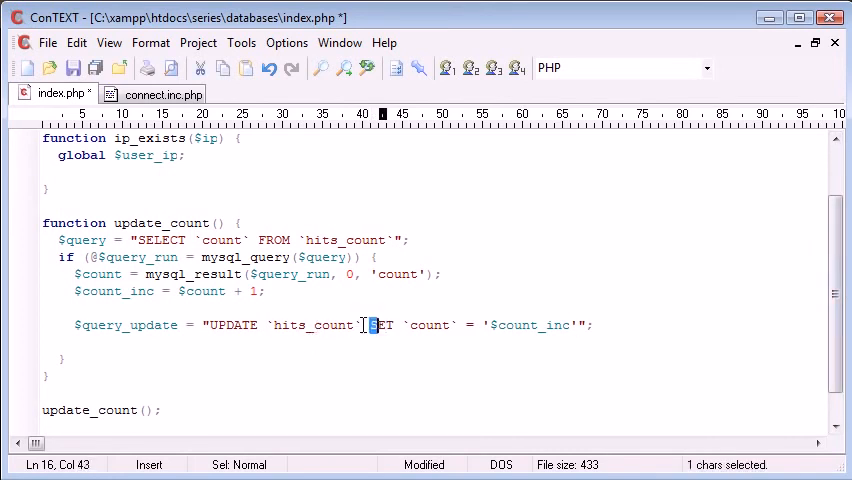
pyautogui.doubleClick(428, 324)
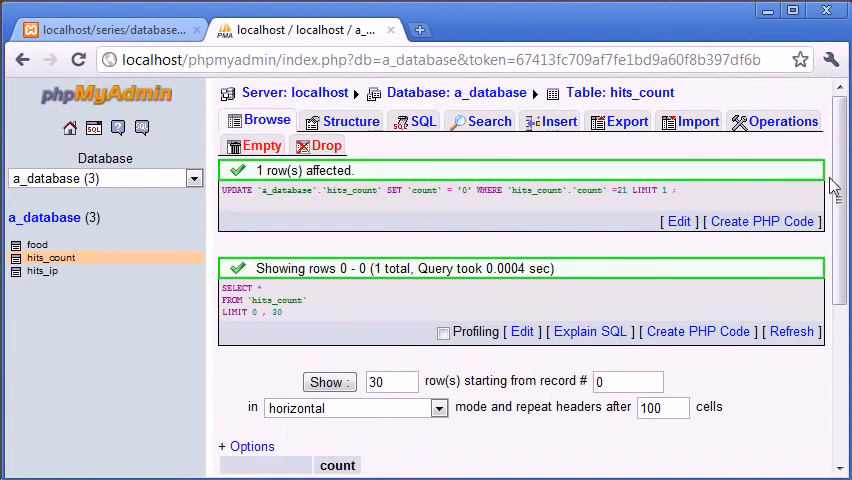
# Step: Scroll through the hits_count query results in phpMyAdmin
pyautogui.scroll(-3)
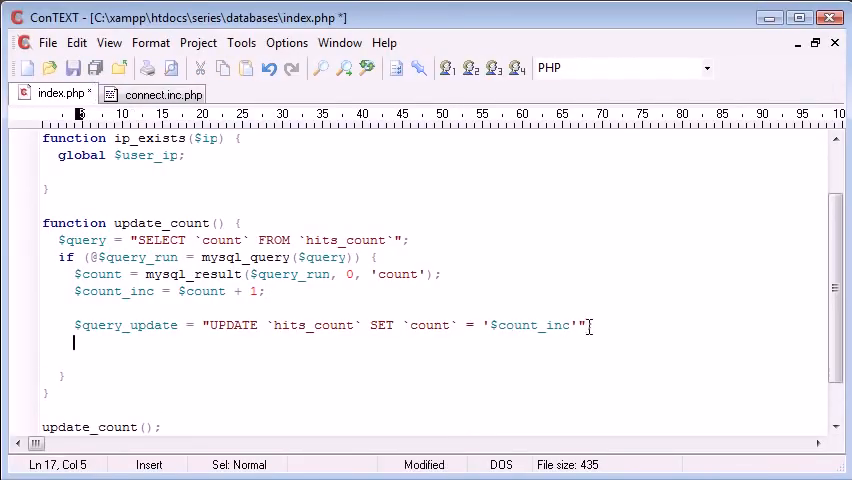
# Step: Add $query_update_run = mysql_query($query_update) as the if condition
pyautogui.write('$query_upd')
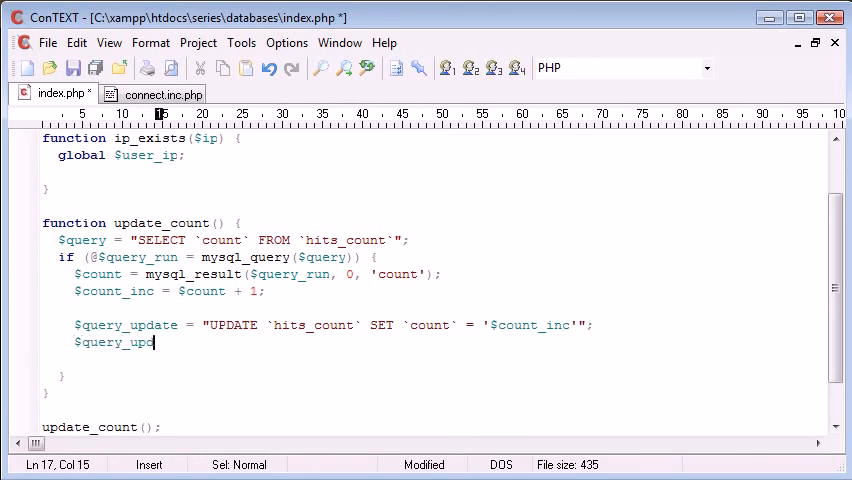
pyautogui.write('ate_run = m')
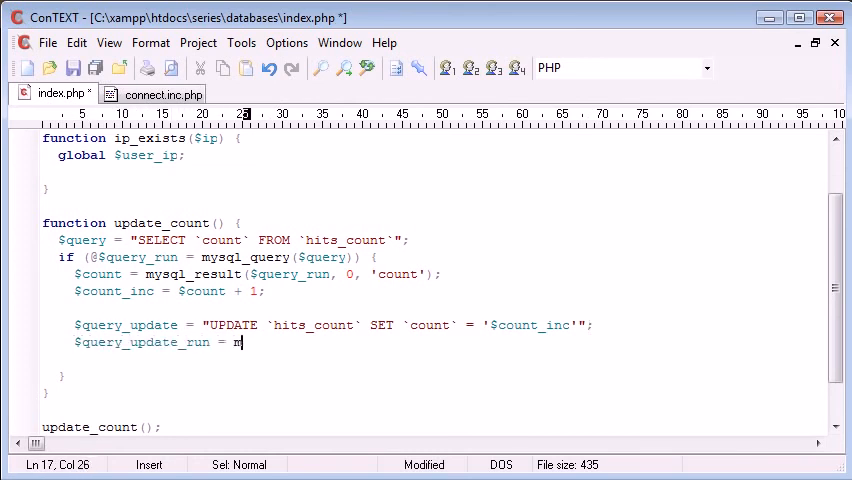
pyautogui.write('ysql_query();')
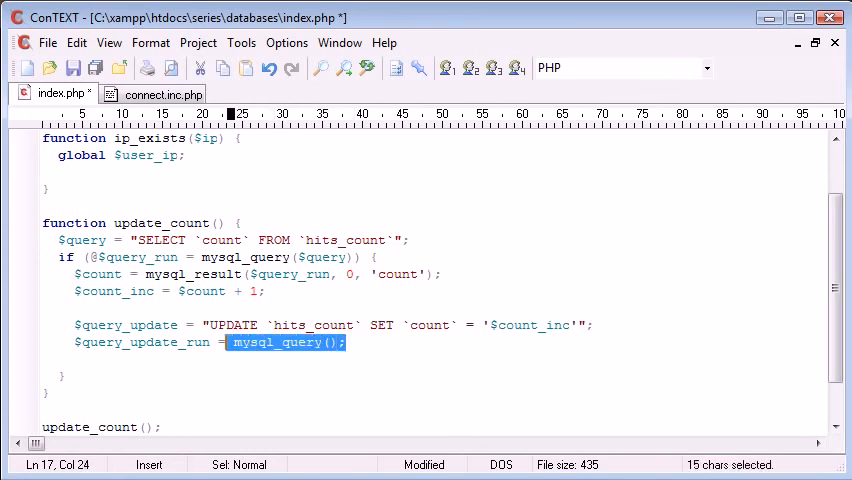
pyautogui.click(344, 342)
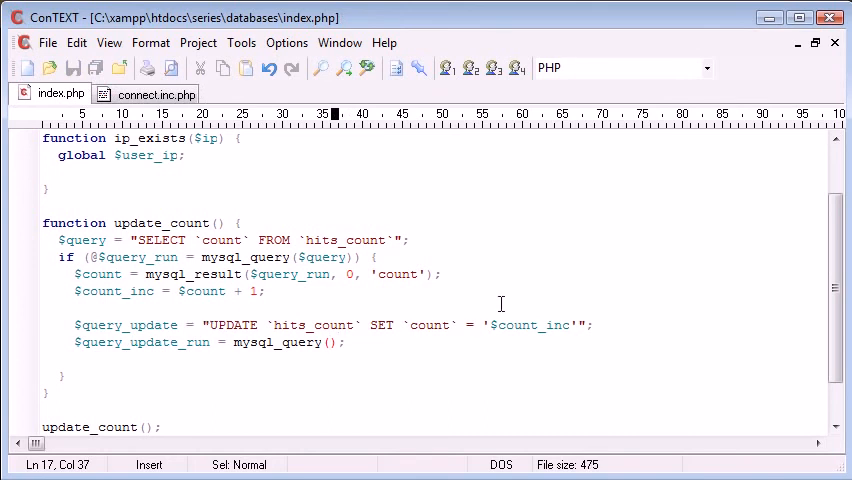
pyautogui.write('$query_updat')
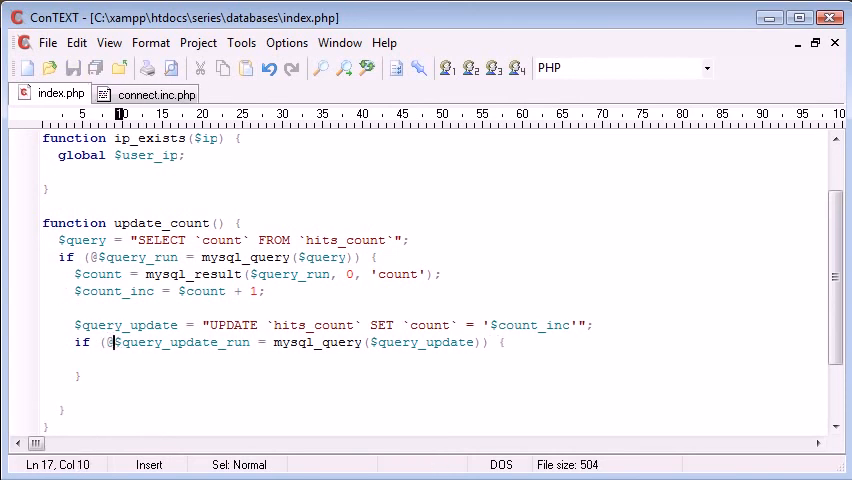
# Step: Echo 'OK.' inside the if block when the update query succeeds
pyautogui.write('echo')
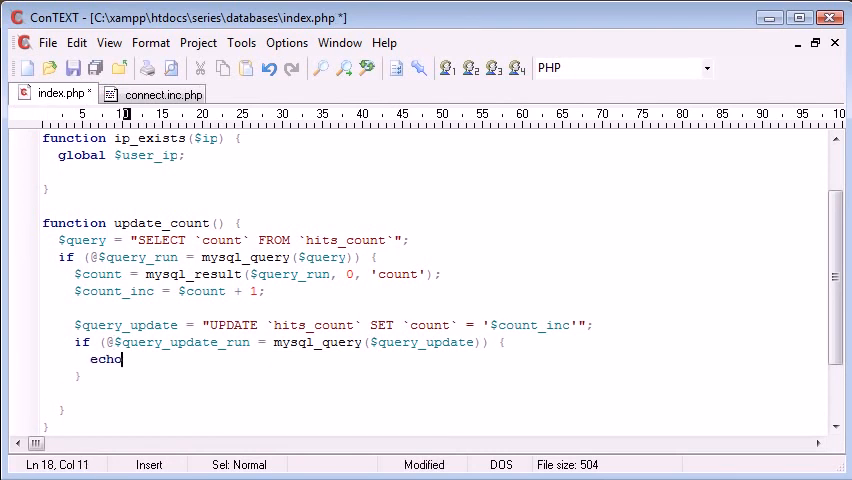
pyautogui.write("'OK.';")
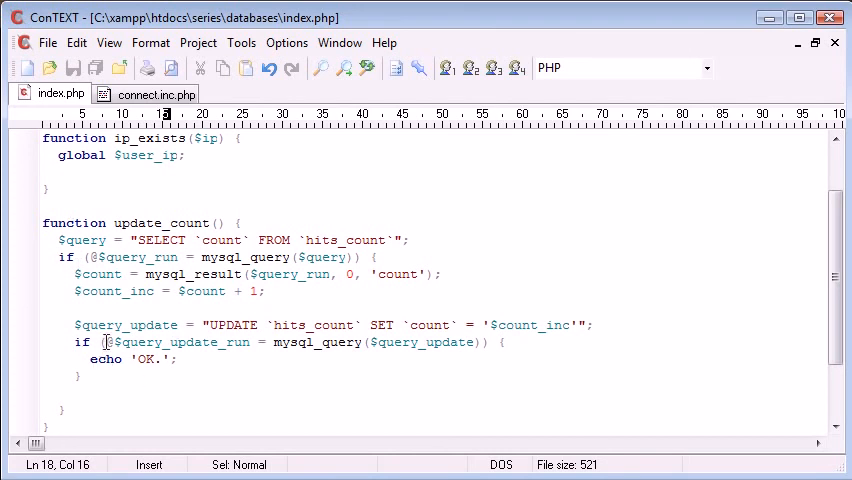
pyautogui.moveTo(178, 360); pyautogui.dragTo(104, 360)
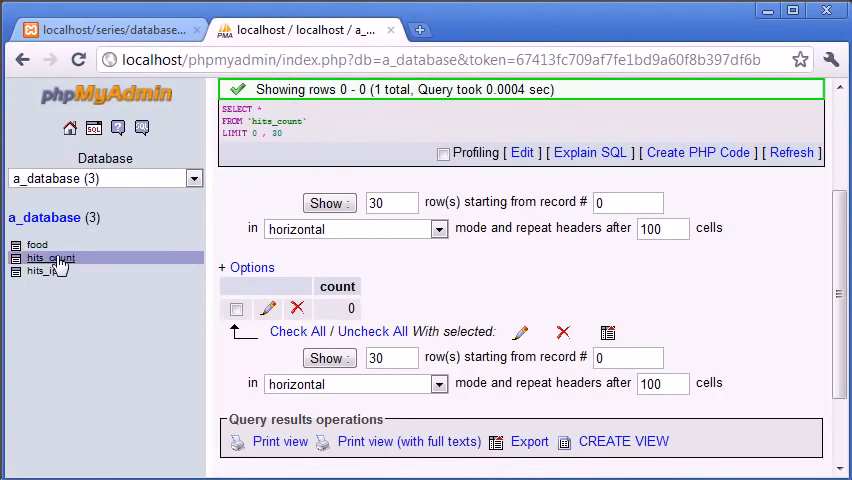
# Step: Reload the hits_count table in phpMyAdmin to check its count is still 0
pyautogui.click(50, 258)
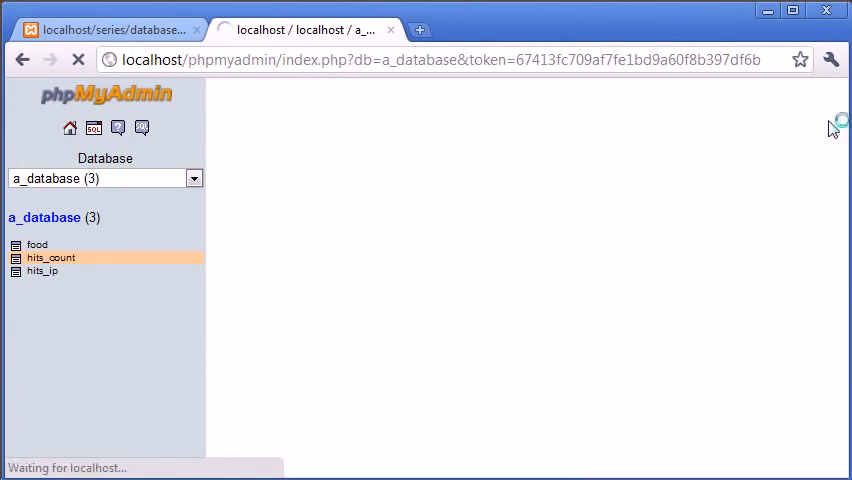
pyautogui.click(52, 256)
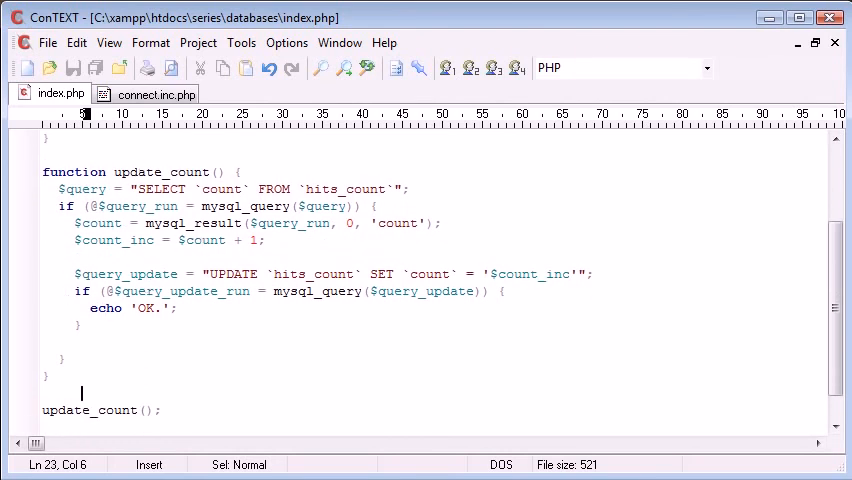
# Step: Reload index.php in Chrome so it prints 'OK.', then return to phpMyAdmin
pyautogui.click(114, 28)
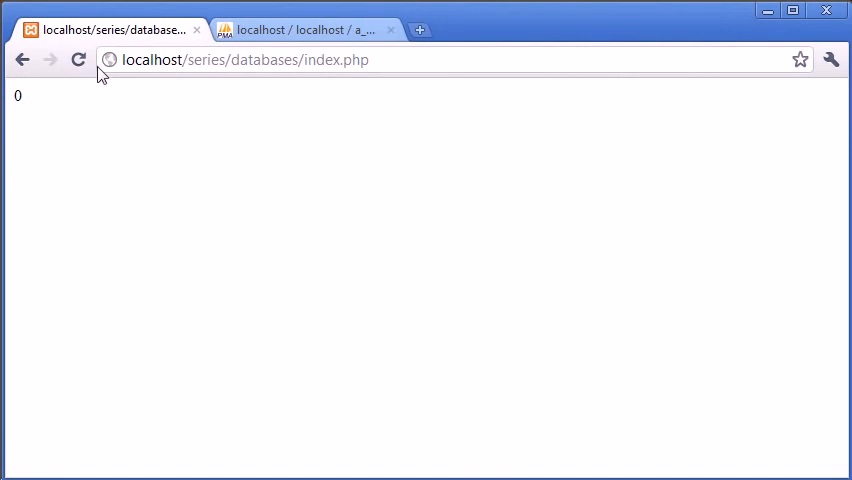
pyautogui.click(78, 60)
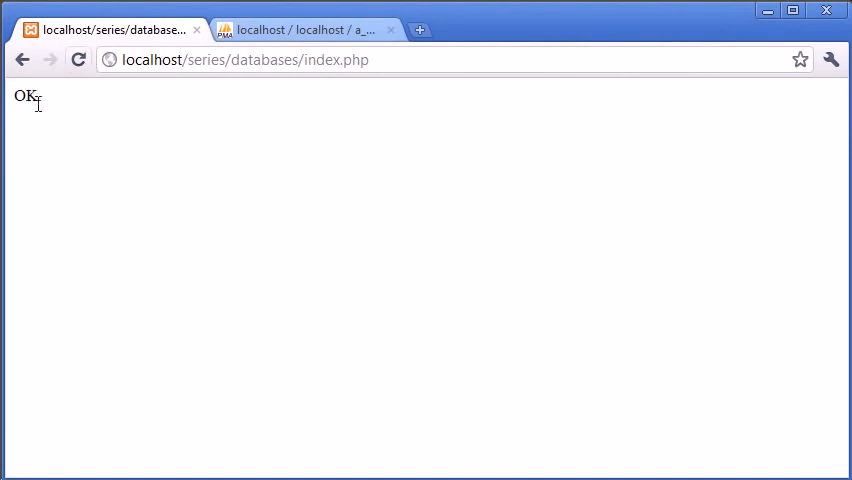
pyautogui.click(304, 28)
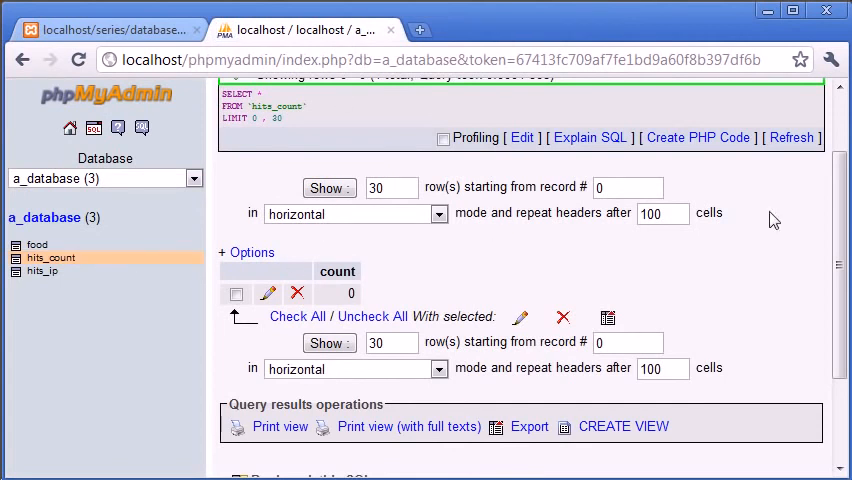